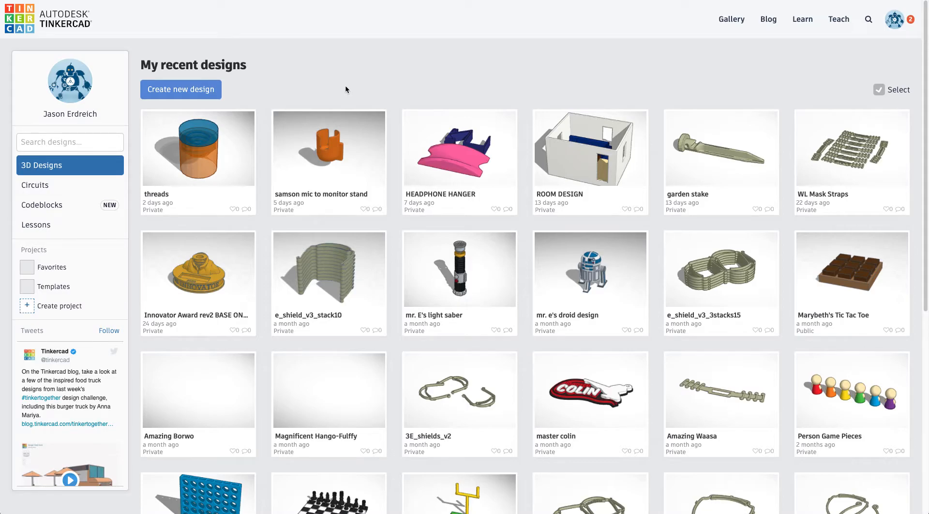
{"action": "mouse_move", "coordinate": [358, 95]}
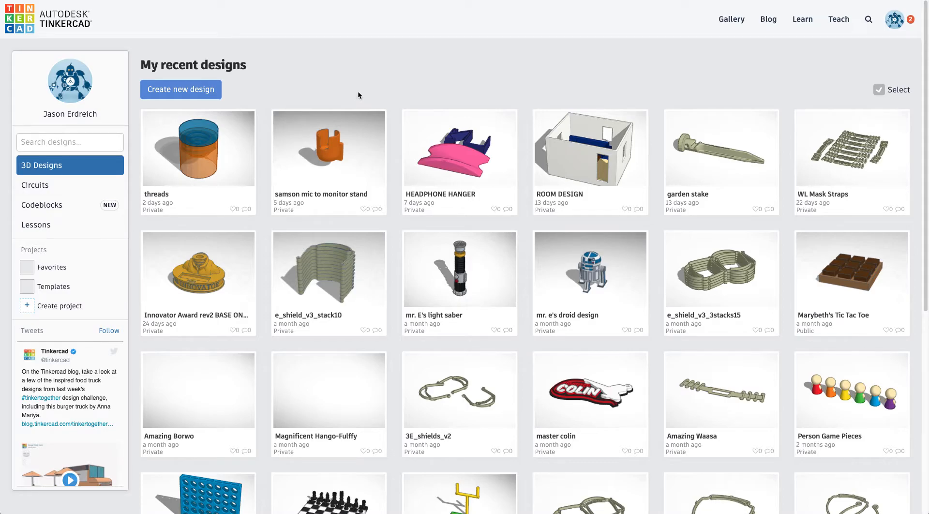
{"action": "mouse_move", "coordinate": [402, 93]}
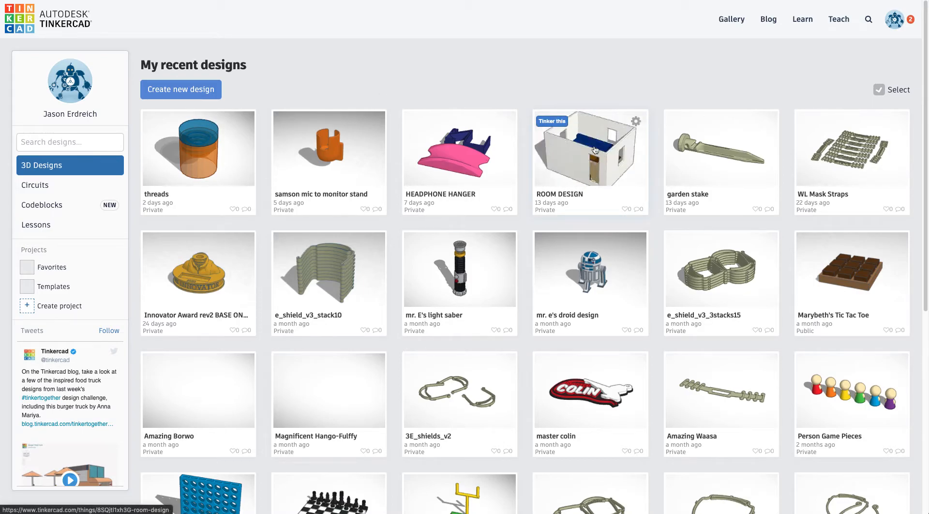
{"action": "mouse_move", "coordinate": [595, 164]}
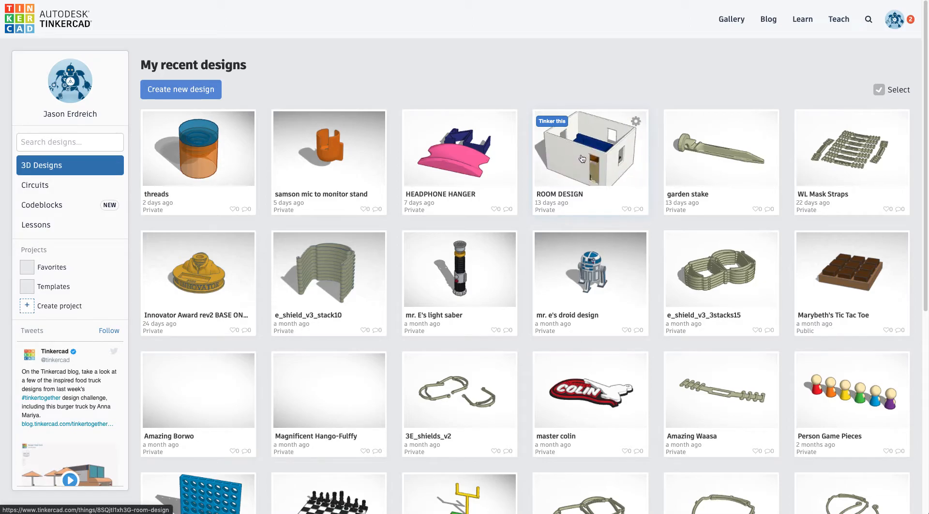
{"action": "mouse_move", "coordinate": [584, 156]}
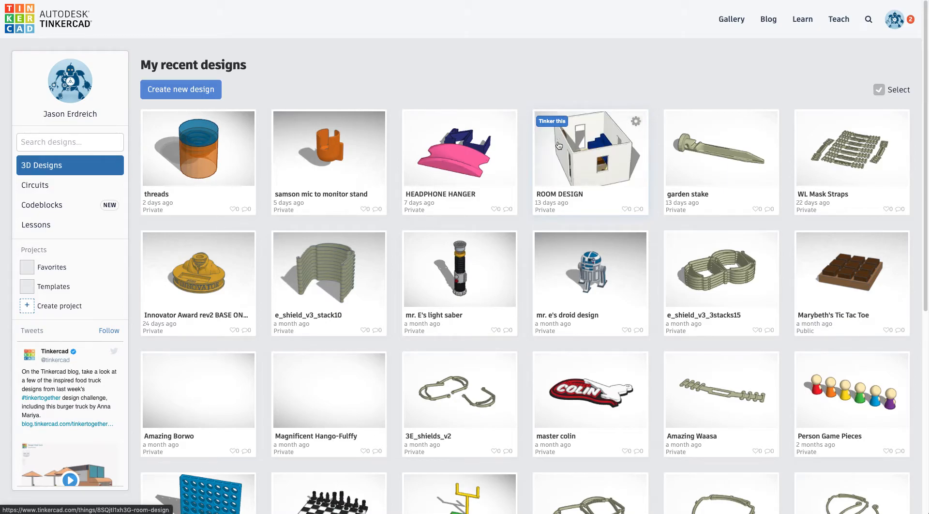
Step: Duplicate the ROOM DESIGN project and open 'Copy of ROOM DESIGN' in the editor
{"action": "left_click", "coordinate": [635, 121]}
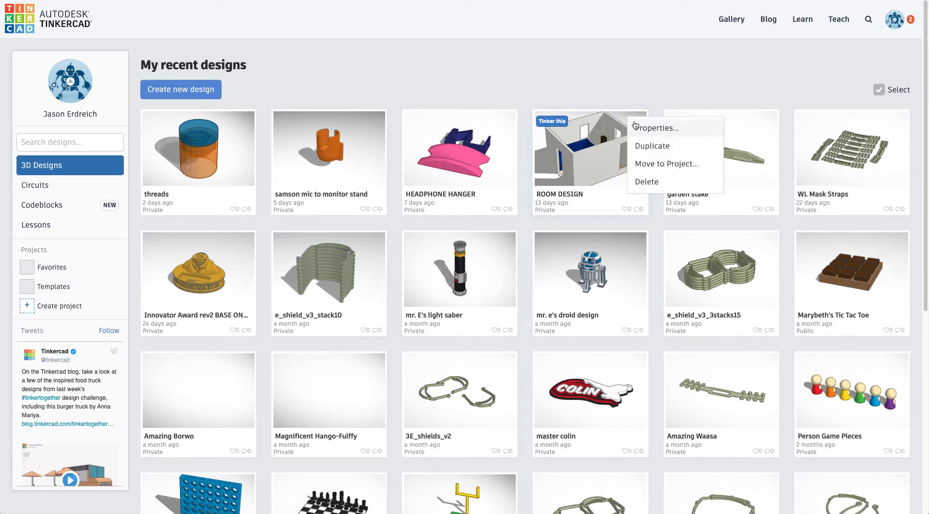
{"action": "mouse_move", "coordinate": [651, 146]}
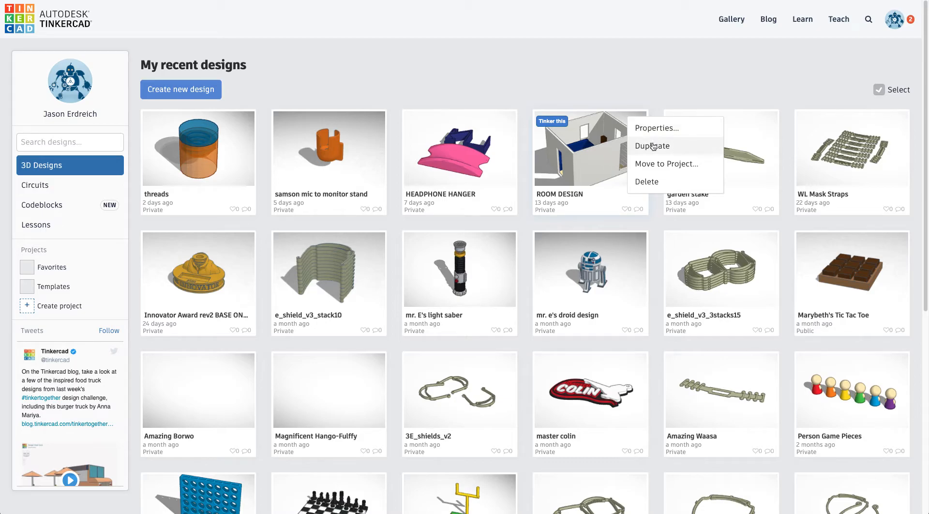
{"action": "left_click", "coordinate": [652, 146]}
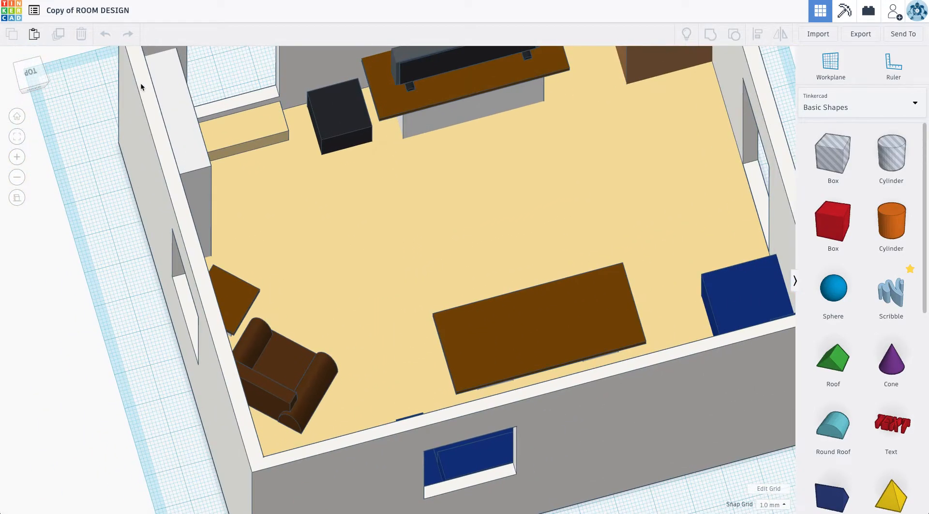
Step: Fit the whole room in view and retitle the copy 'REDESIGNED ROOM'
{"action": "left_click", "coordinate": [87, 11]}
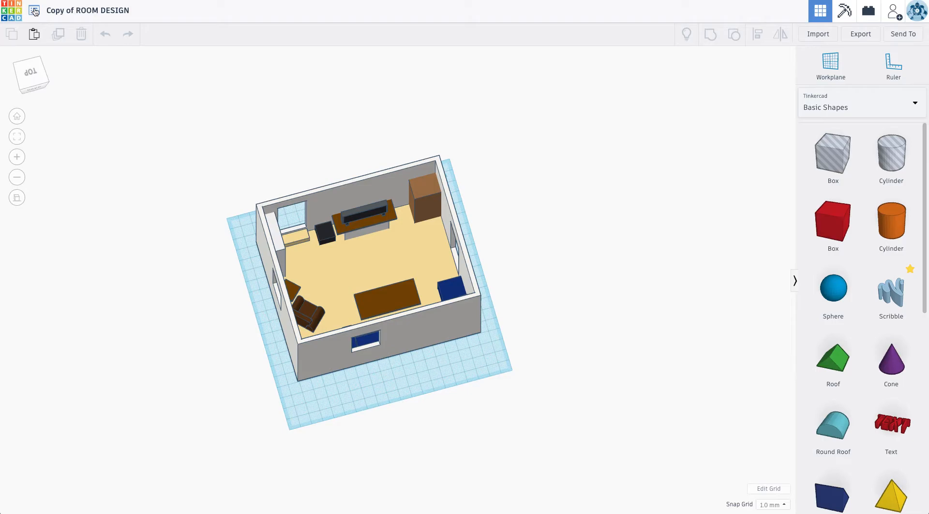
{"action": "left_click", "coordinate": [87, 11]}
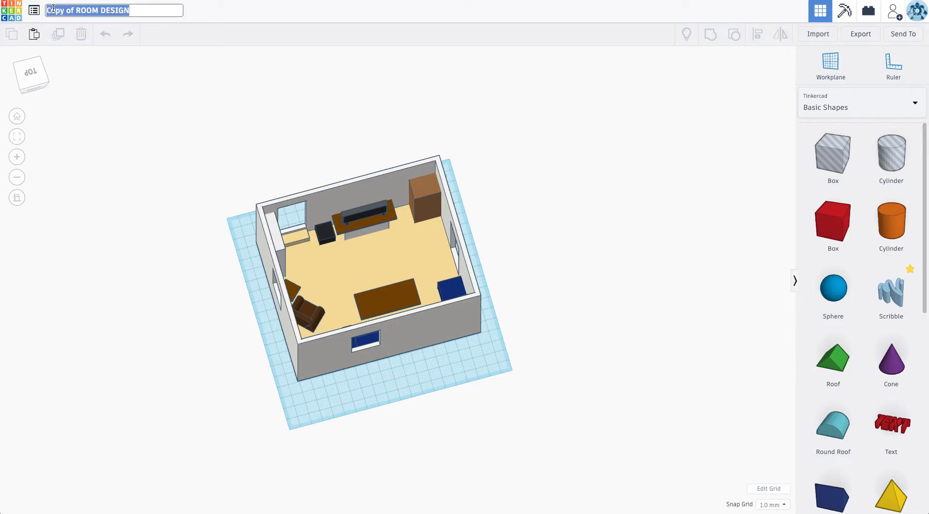
{"action": "type", "text": "REDESIGNED"}
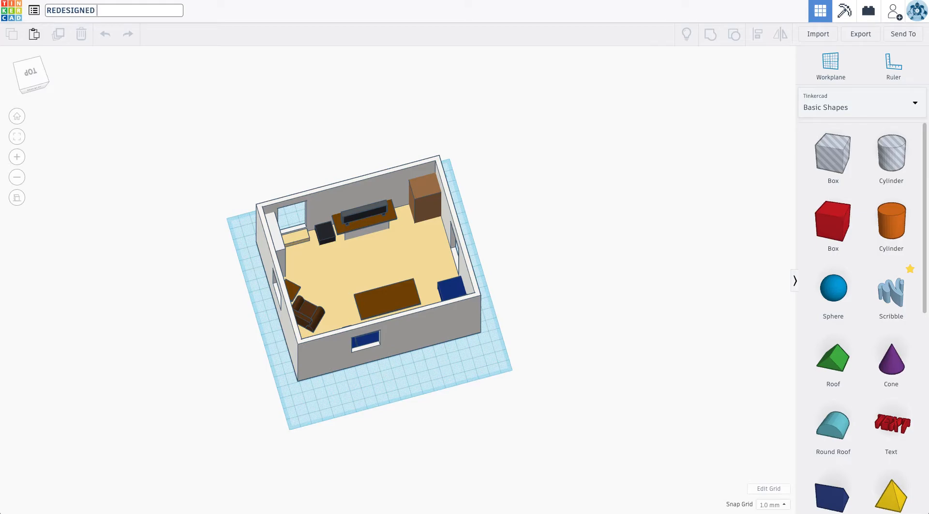
{"action": "type", "text": "ROOM"}
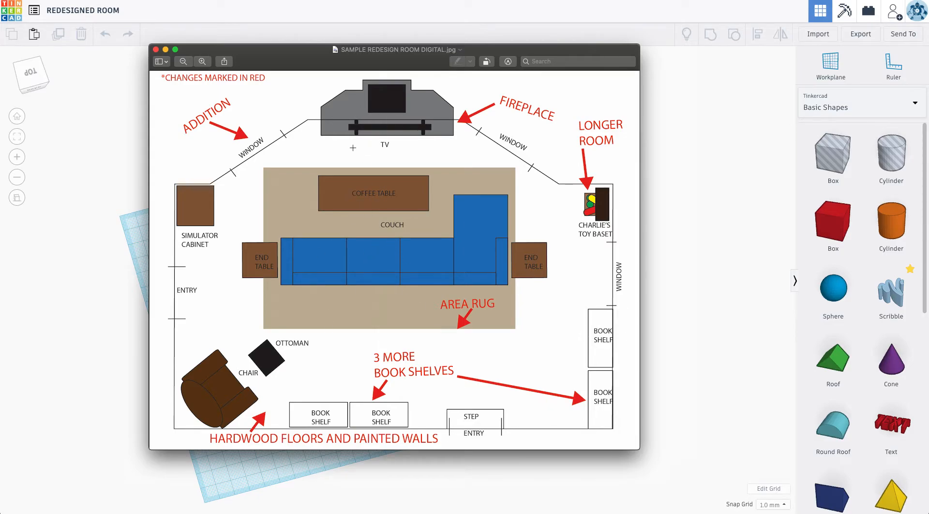
{"action": "mouse_move", "coordinate": [116, 164]}
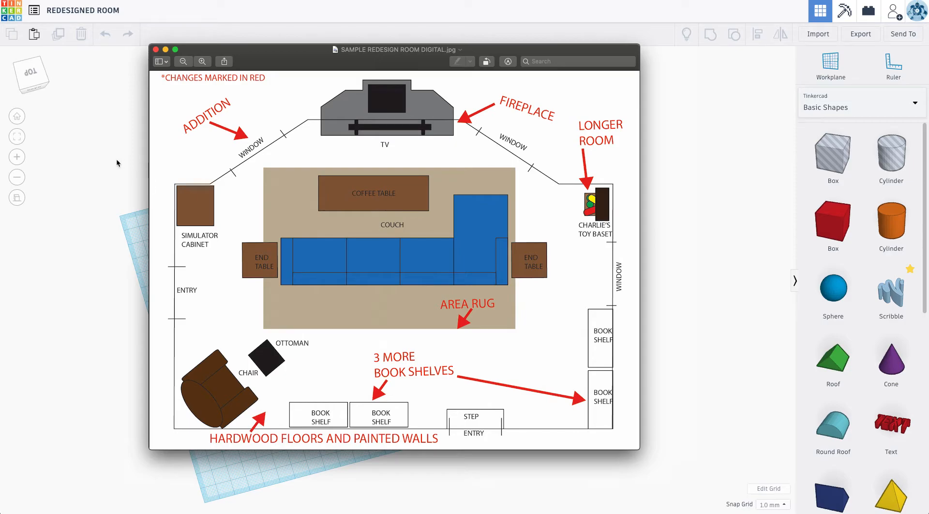
Step: Close the SAMPLE REDESIGN ROOM DIGITAL.jpg blueprint after reviewing its red changes
{"action": "left_click", "coordinate": [155, 50]}
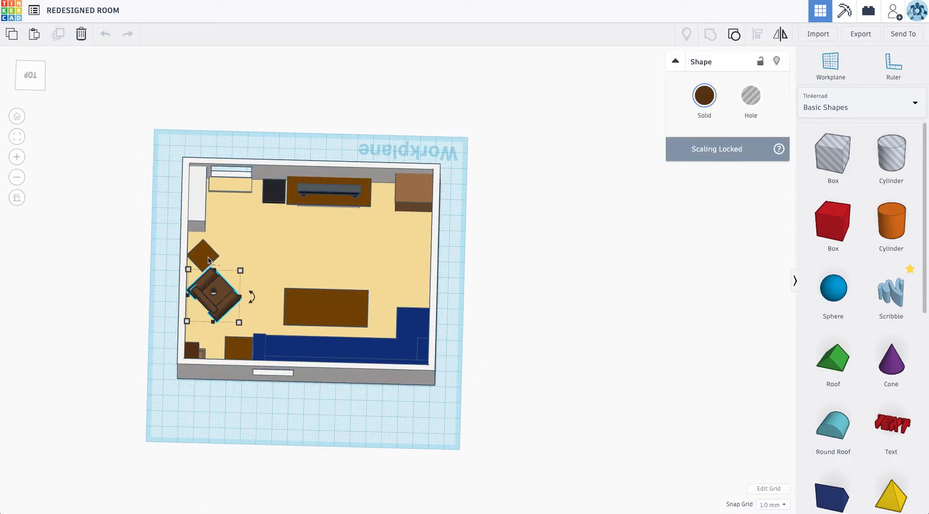
Step: Select the armchair and couch and drag them beside the room
{"action": "left_click", "coordinate": [204, 252]}
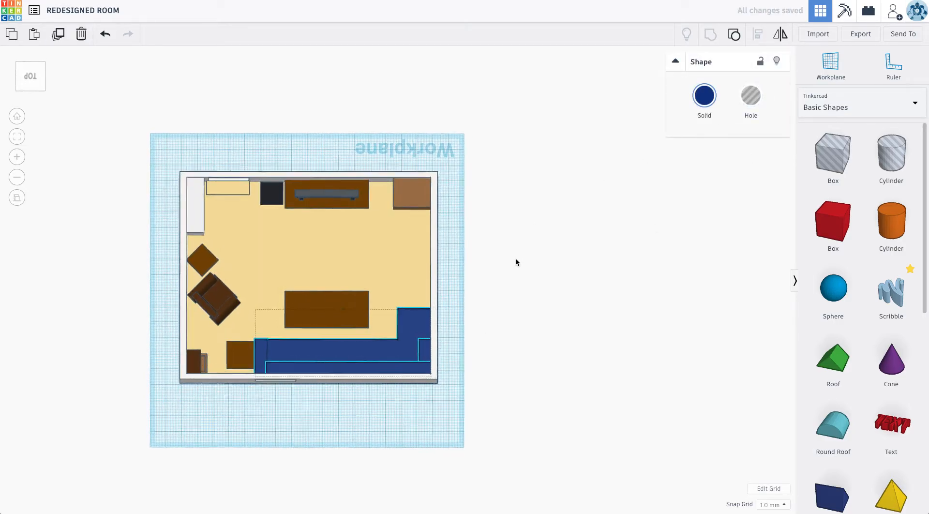
{"action": "left_click", "coordinate": [240, 355]}
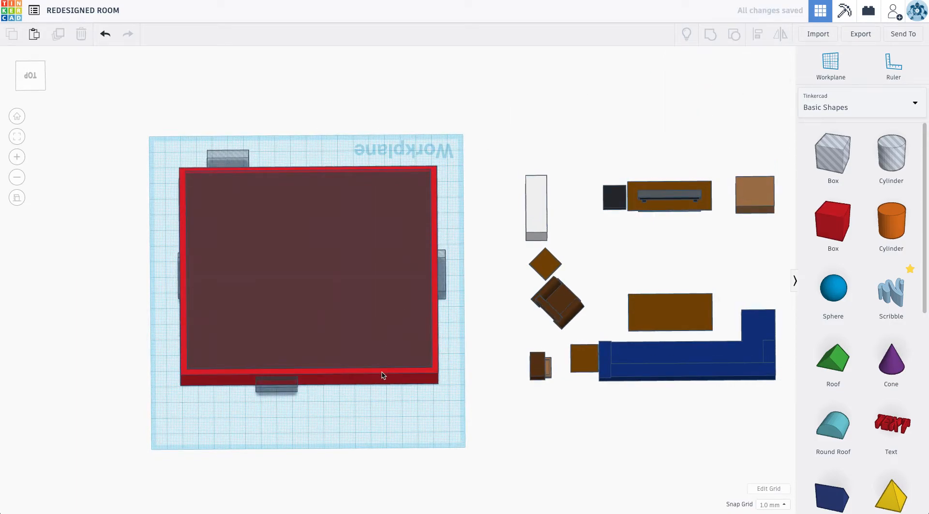
Step: Select the room walls and stretch them leftward to lengthen the room
{"action": "left_click", "coordinate": [308, 270]}
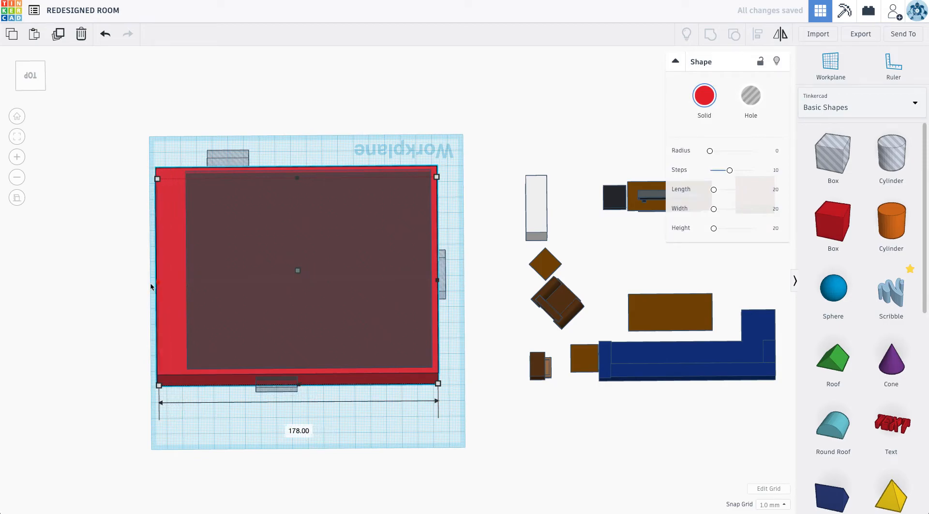
{"action": "left_click_drag", "start_coordinate": [157, 280], "coordinate": [100, 280]}
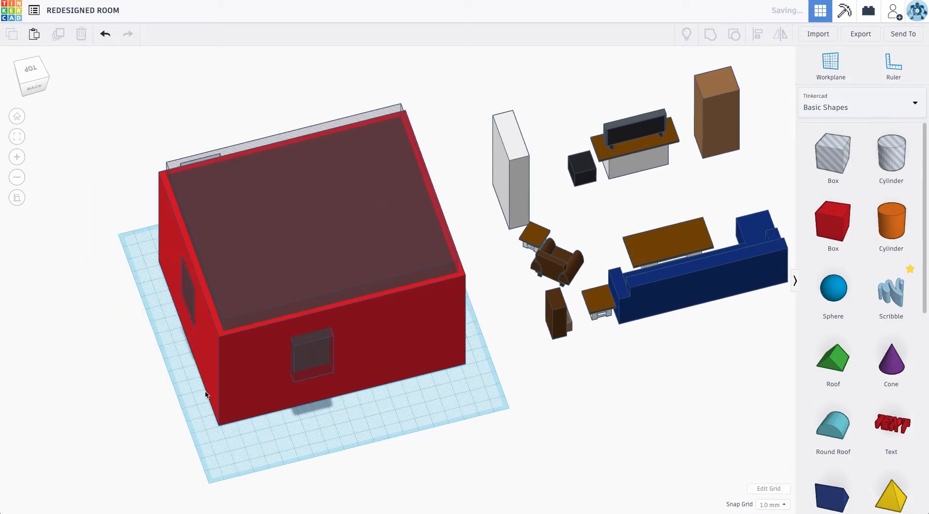
{"action": "left_click", "coordinate": [193, 290]}
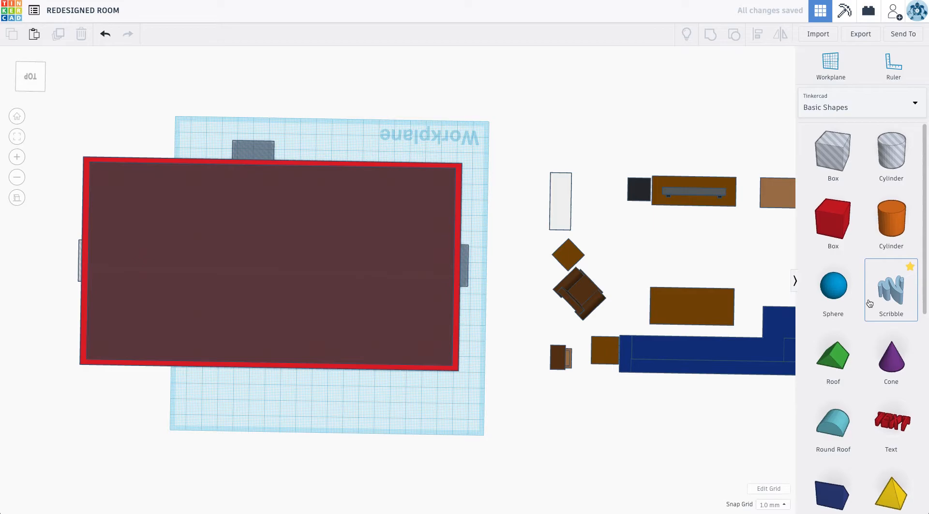
Step: Add a box against the bottom wall, set height 101, and centre it
{"action": "scroll", "scroll_direction": "down", "scroll_amount": 3}
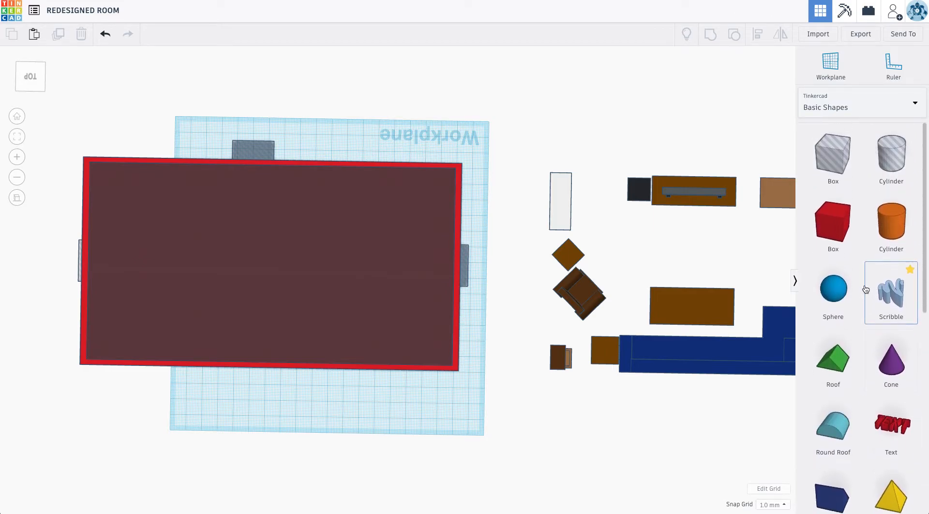
{"action": "left_click", "coordinate": [832, 224]}
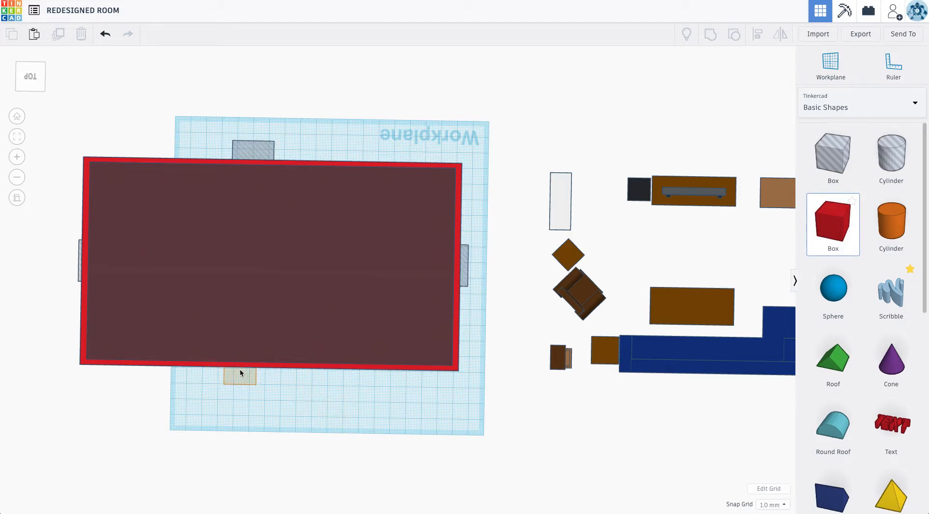
{"action": "left_click", "coordinate": [240, 376]}
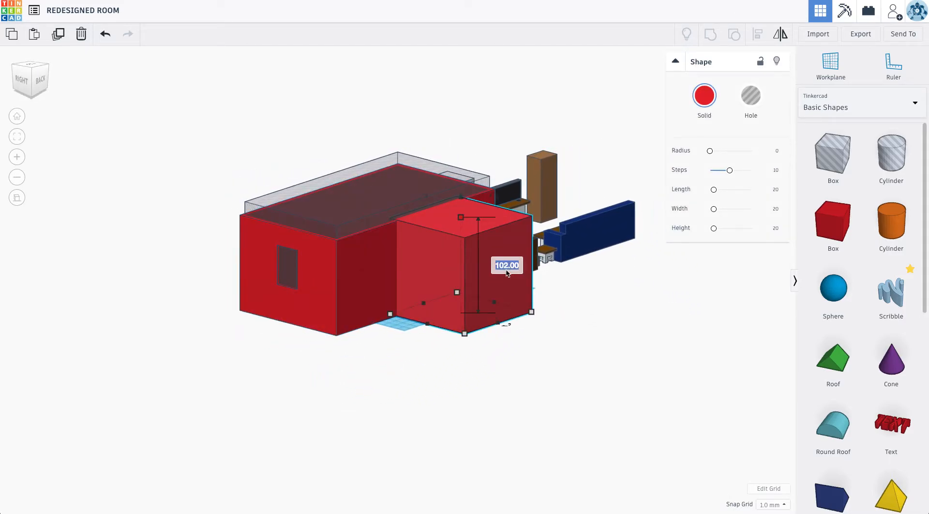
{"action": "type", "text": "101"}
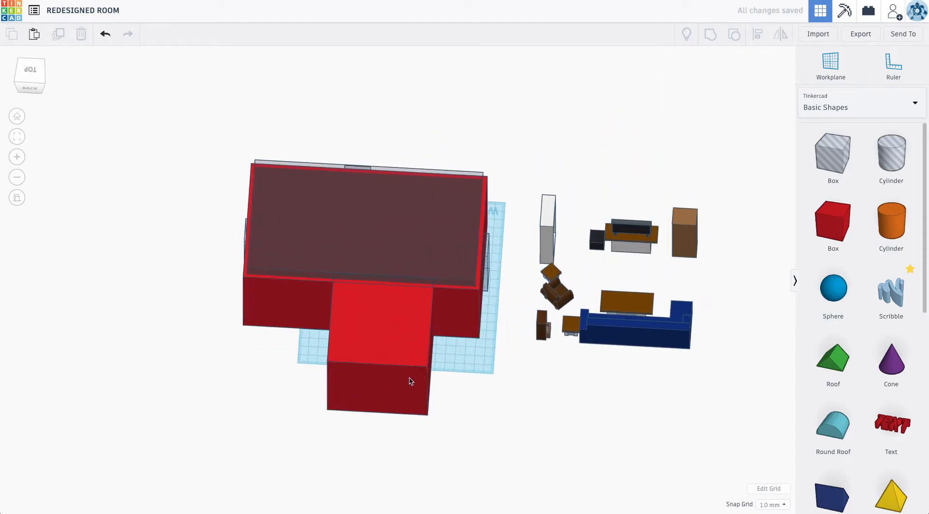
{"action": "left_click", "coordinate": [378, 350]}
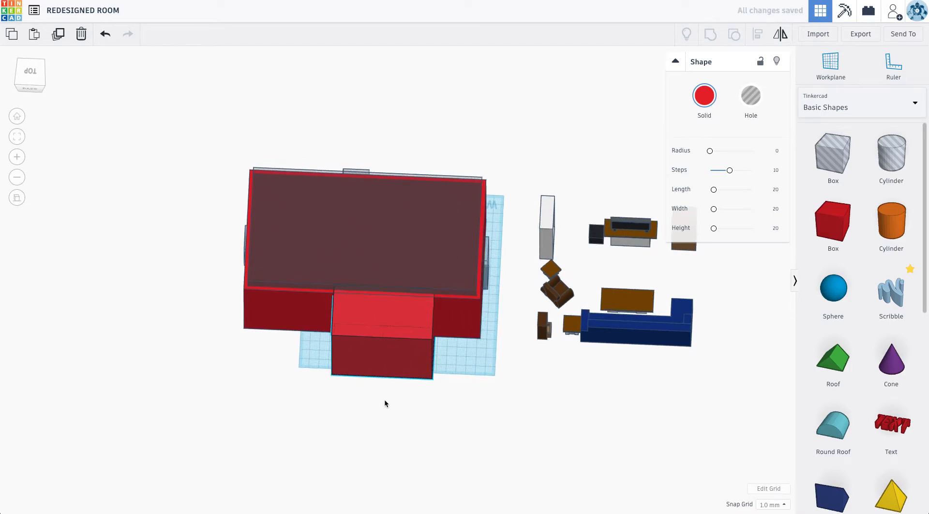
{"action": "left_click", "coordinate": [379, 332]}
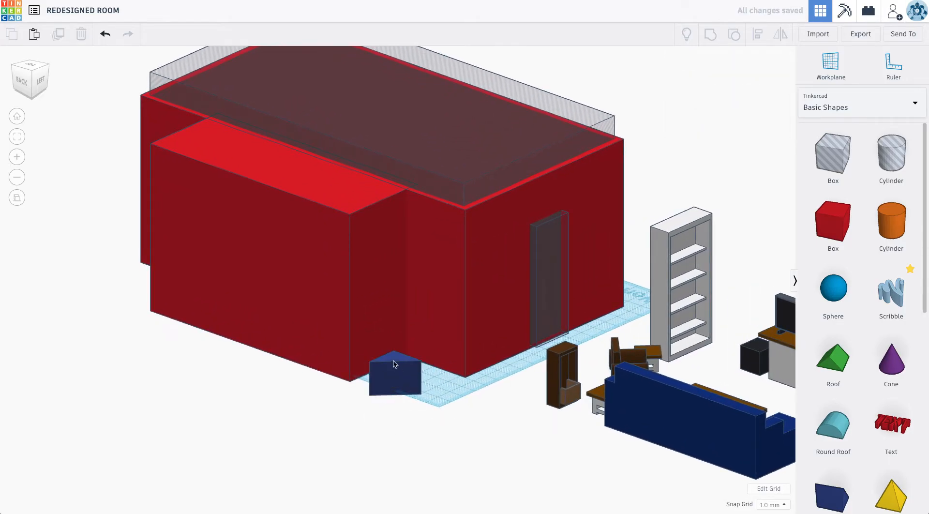
Step: Place mirrored wedges at the addition's corners to form the angled bay walls
{"action": "left_click", "coordinate": [394, 376]}
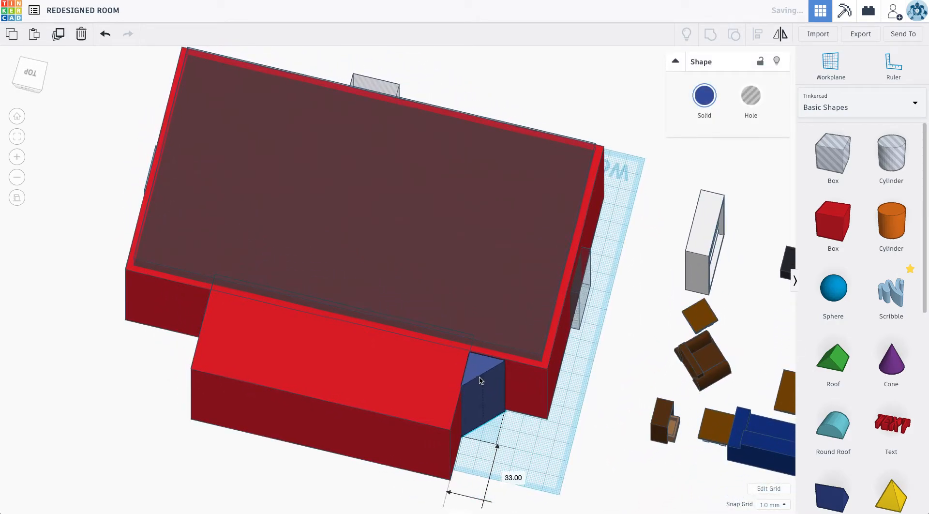
{"action": "left_click", "coordinate": [480, 385]}
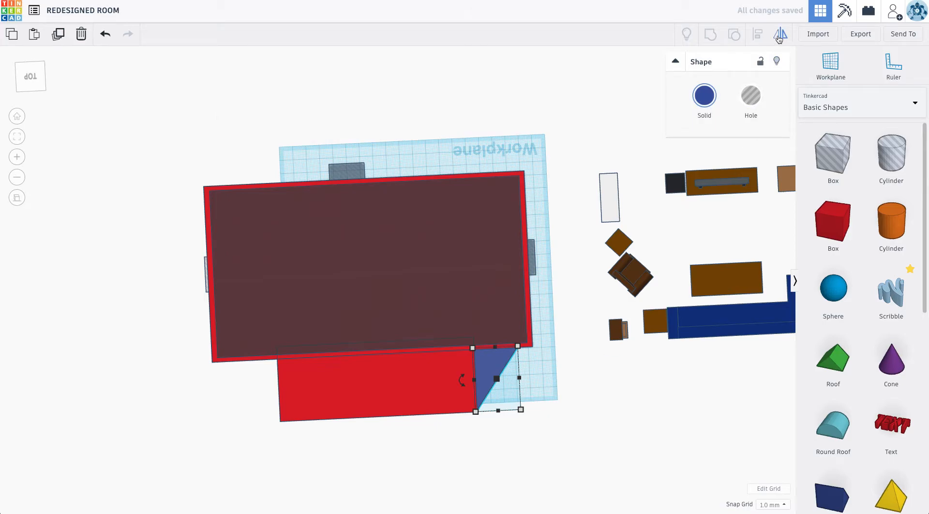
{"action": "left_click", "coordinate": [781, 34]}
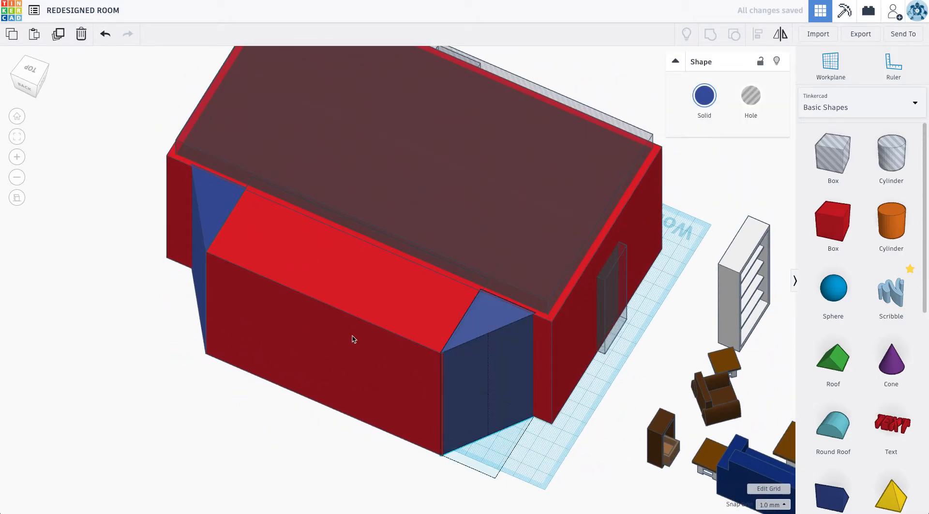
{"action": "left_click", "coordinate": [352, 338]}
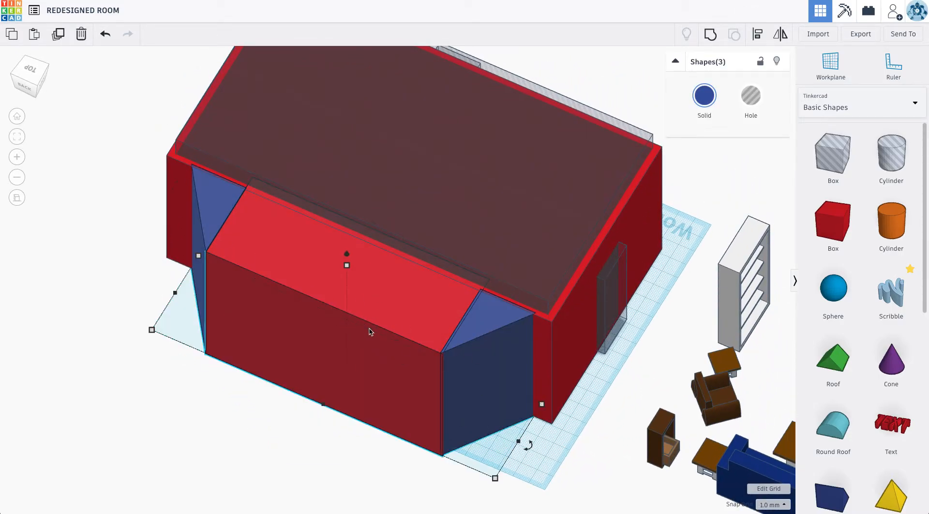
{"action": "mouse_move", "coordinate": [562, 335]}
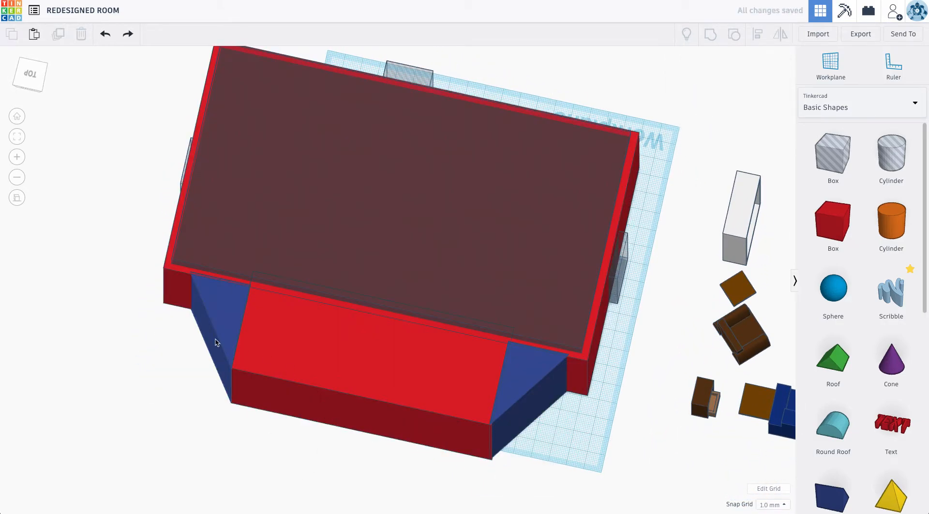
{"action": "mouse_move", "coordinate": [229, 338]}
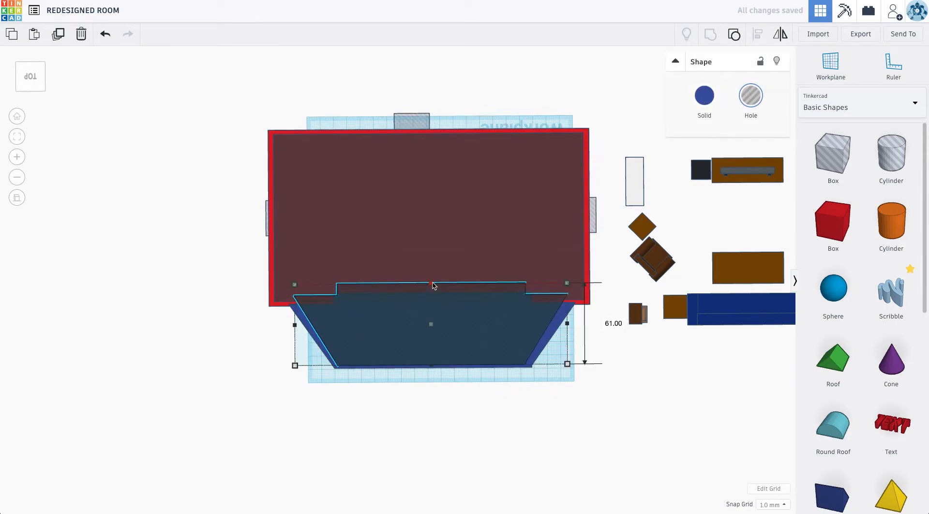
Step: Resize the trapezoid hole and align the long hole box along the bay opening
{"action": "left_click_drag", "start_coordinate": [430, 284], "coordinate": [431, 294]}
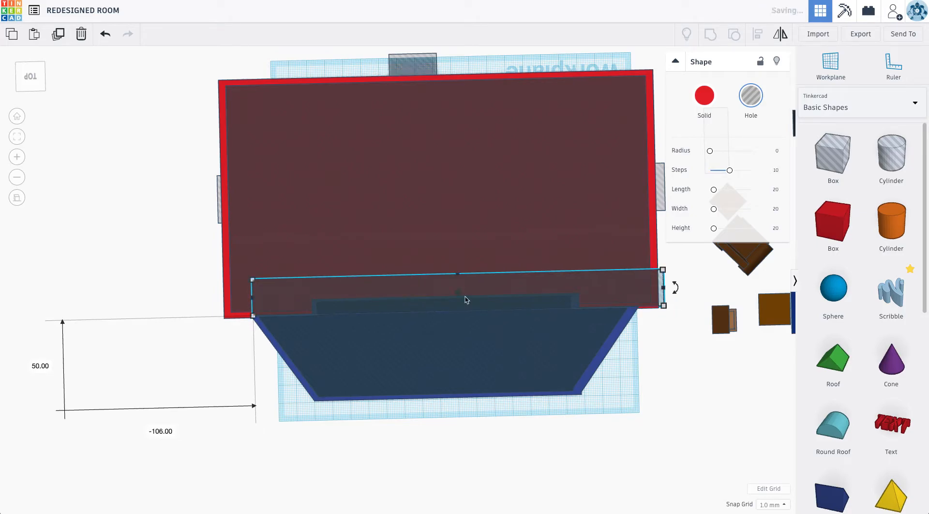
{"action": "left_click_drag", "start_coordinate": [662, 303], "coordinate": [636, 304]}
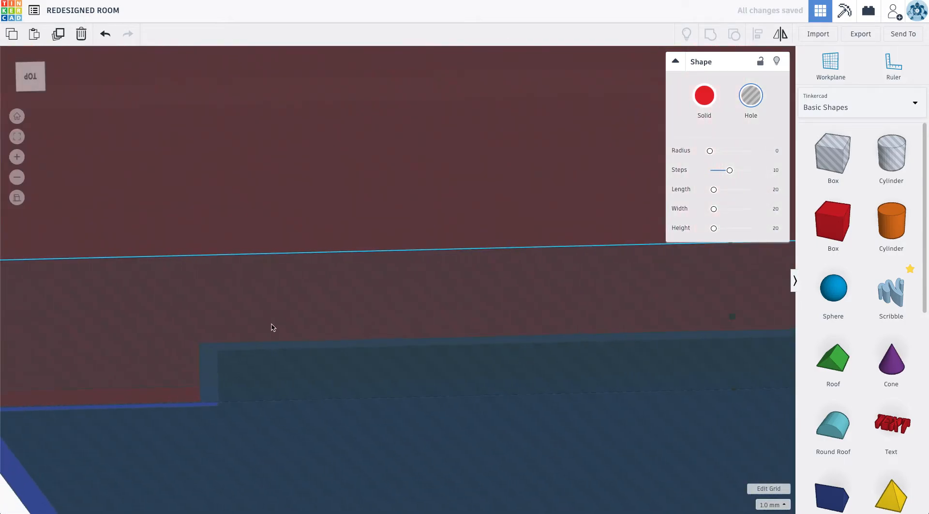
{"action": "left_click_drag", "start_coordinate": [272, 326], "coordinate": [340, 313]}
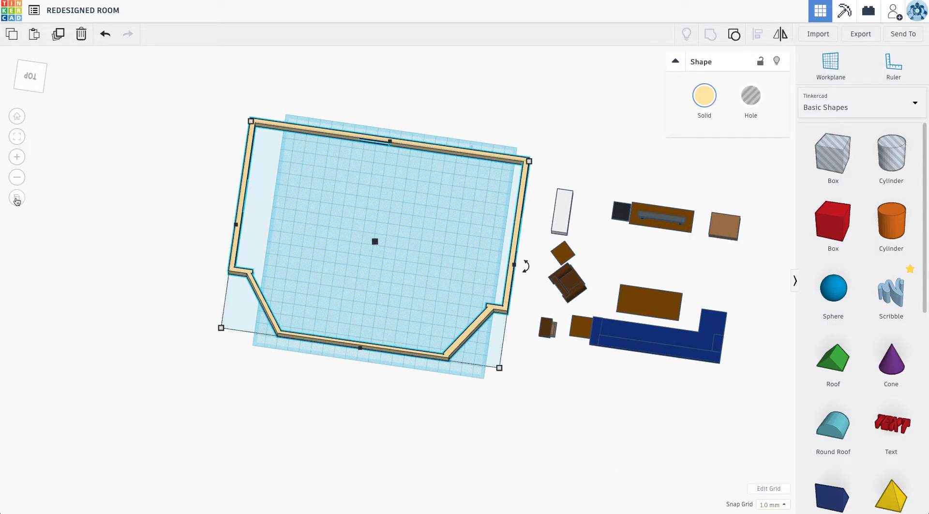
Step: Open Edit Grid and select the Width field in Grid properties
{"action": "left_click", "coordinate": [768, 488]}
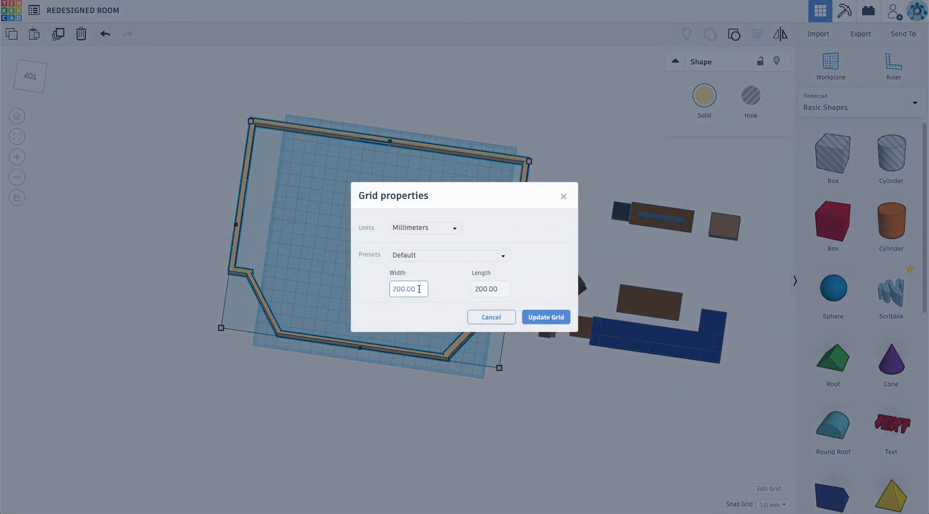
{"action": "left_click", "coordinate": [408, 288]}
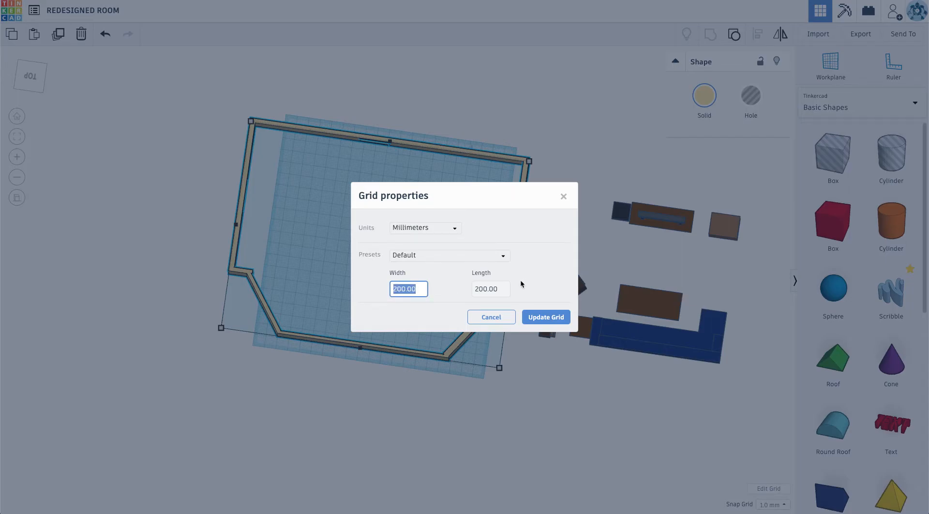
{"action": "left_click", "coordinate": [544, 316]}
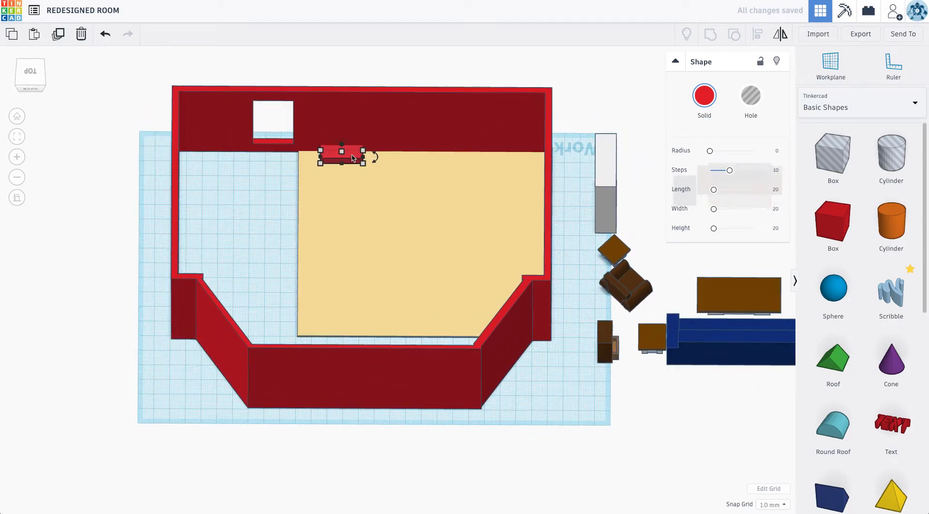
Step: Move the red block to the back wall and stretch the tan floor across room and bay
{"action": "left_click_drag", "start_coordinate": [341, 156], "coordinate": [272, 151]}
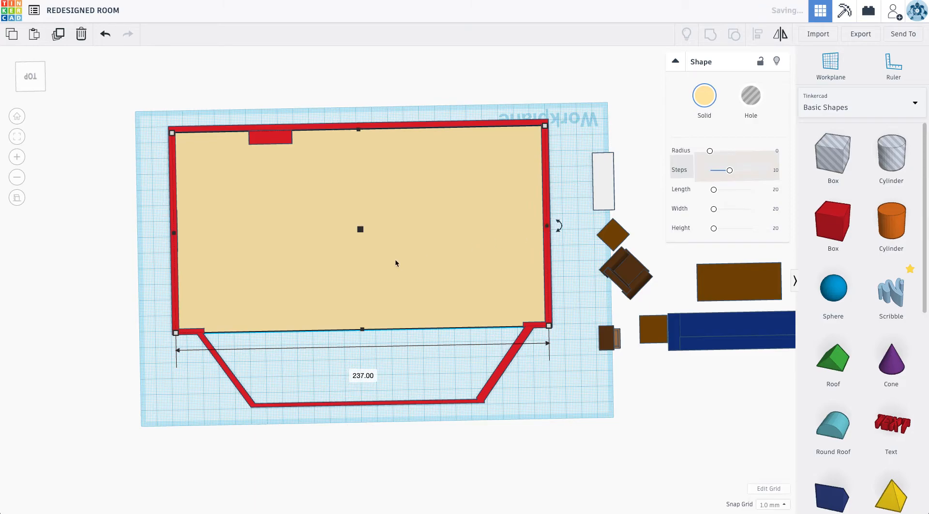
{"action": "left_click_drag", "start_coordinate": [396, 263], "coordinate": [302, 313]}
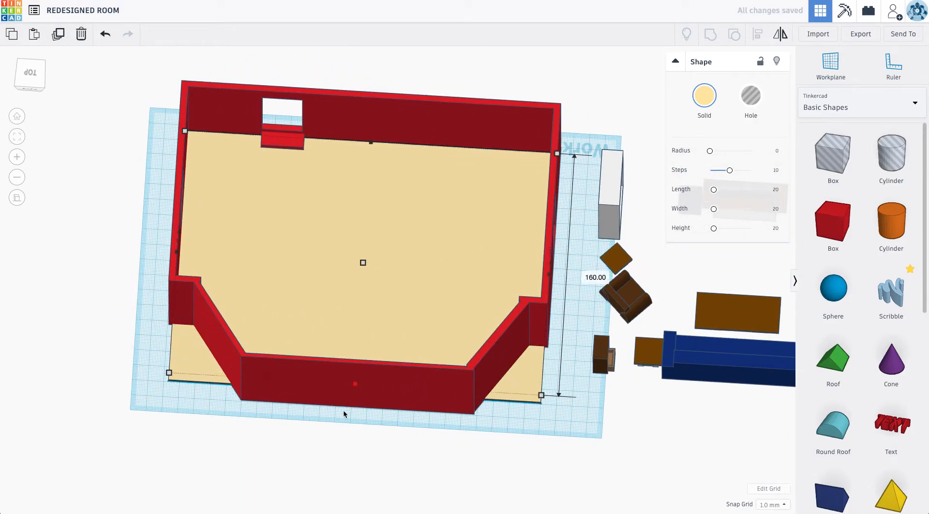
{"action": "left_click_drag", "start_coordinate": [541, 394], "coordinate": [541, 418]}
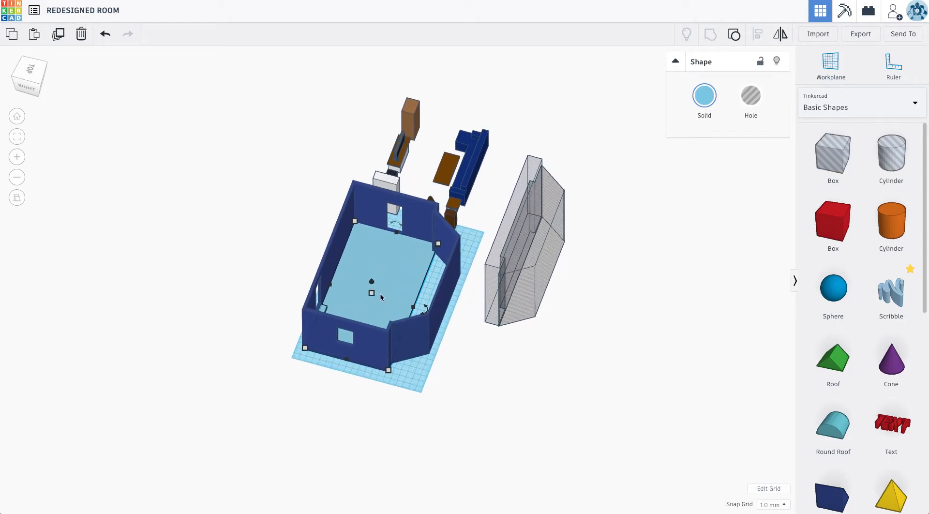
Step: Colour the floor slab brown and delete the two leftover hole shapes
{"action": "left_click", "coordinate": [524, 237]}
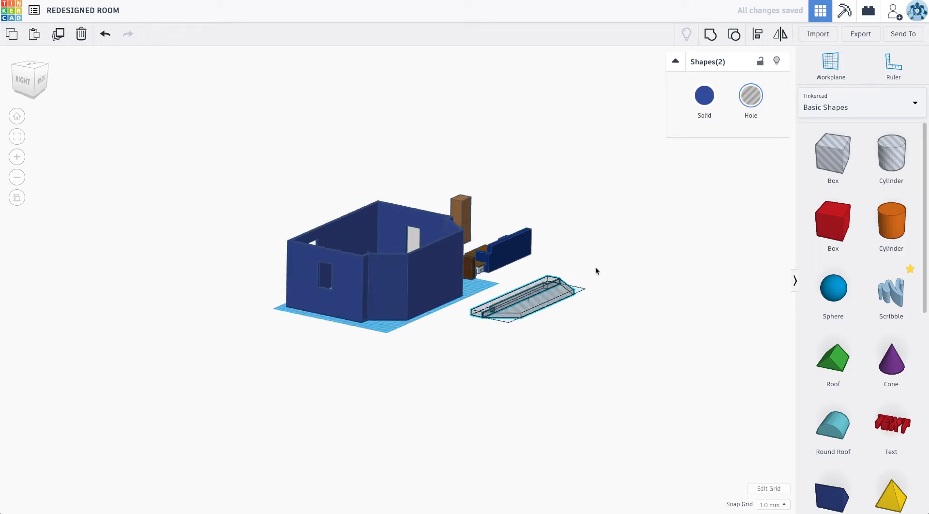
{"action": "left_click", "coordinate": [704, 96]}
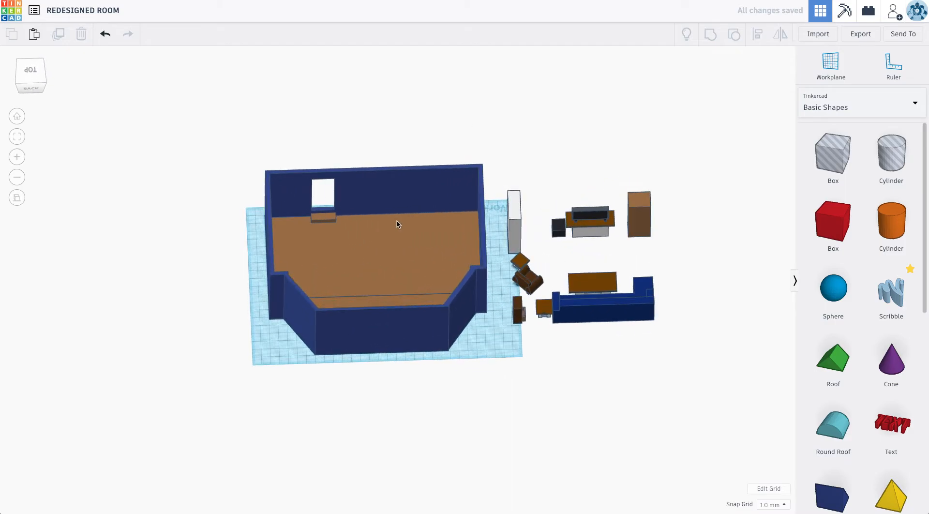
Step: Recolour the room walls tan and the floor slab a darker brown
{"action": "left_click", "coordinate": [373, 225]}
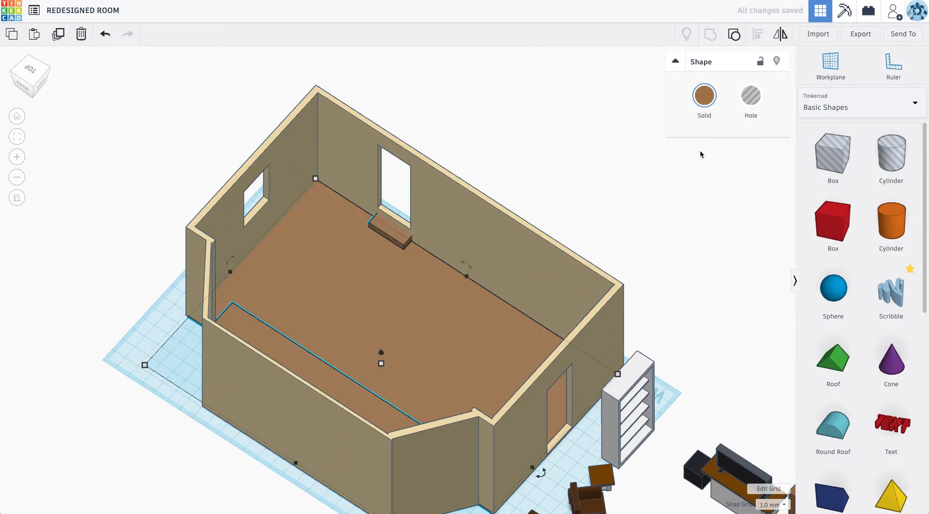
{"action": "left_click", "coordinate": [704, 95]}
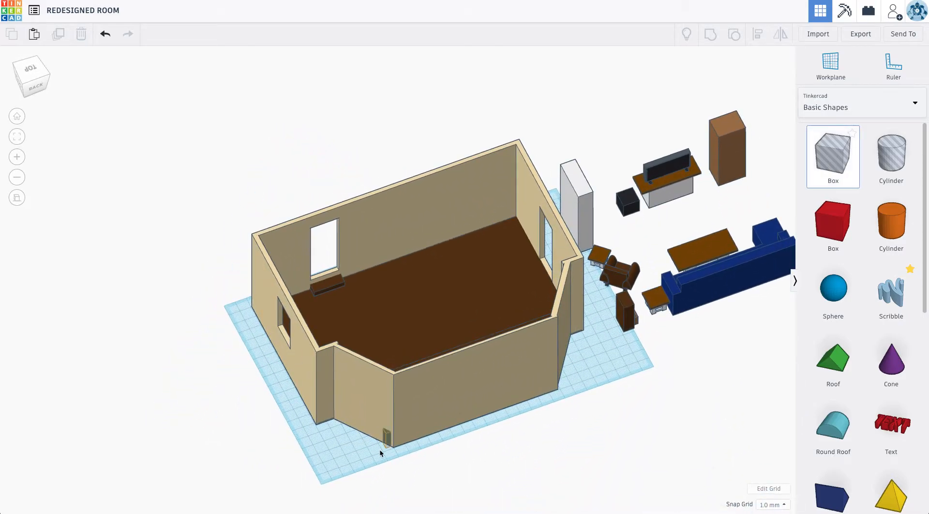
Step: Add a 31 by 9 box hole and move it into the angled bay wall as a window
{"action": "left_click", "coordinate": [388, 436]}
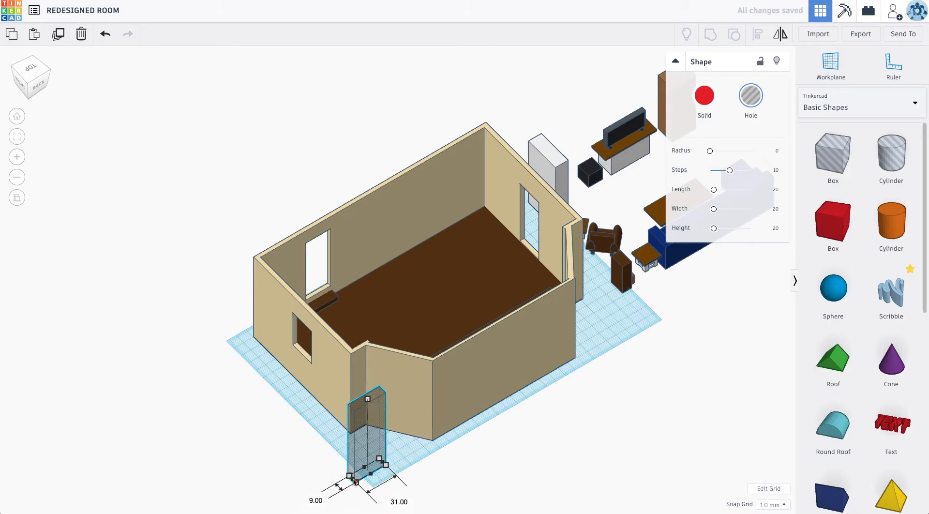
{"action": "left_click_drag", "start_coordinate": [364, 477], "coordinate": [380, 486]}
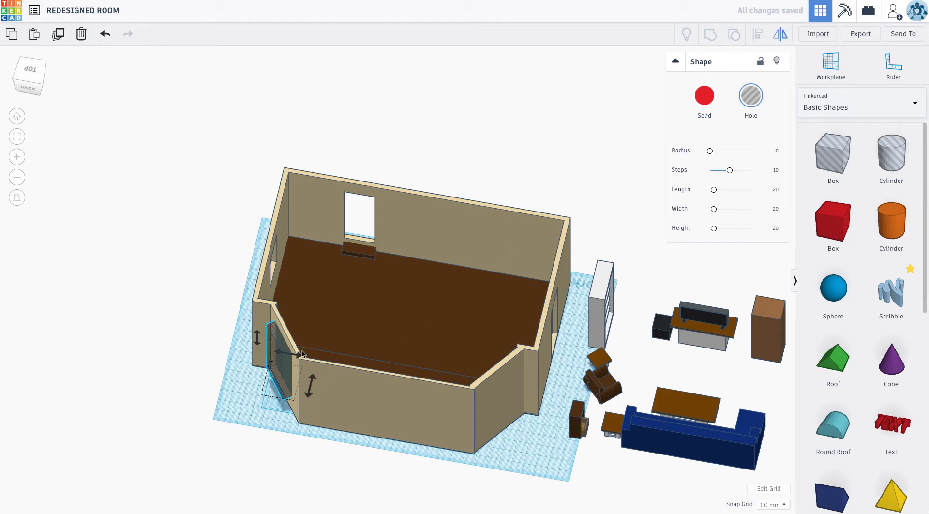
{"action": "left_click_drag", "start_coordinate": [285, 356], "coordinate": [356, 353]}
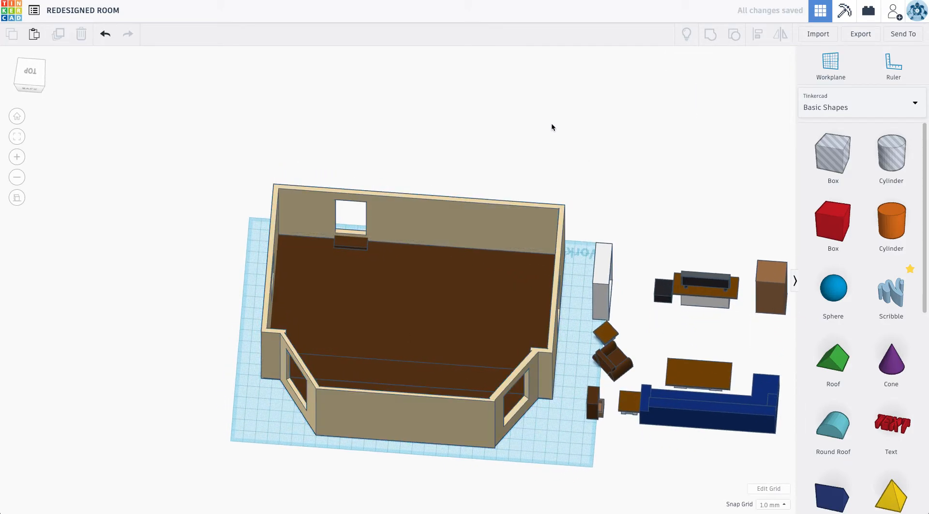
Step: Move the red fireplace block flush against the room's back wall
{"action": "left_click", "coordinate": [831, 223]}
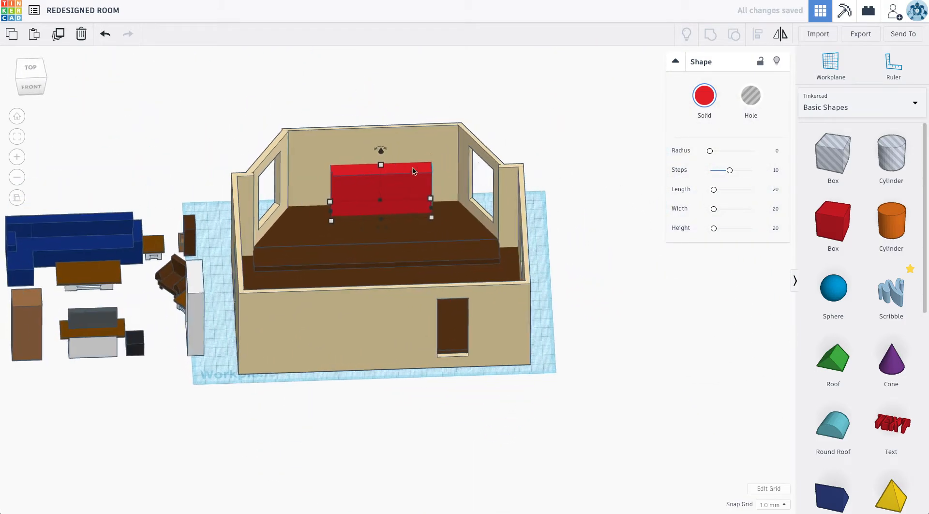
{"action": "left_click_drag", "start_coordinate": [382, 190], "coordinate": [373, 189]}
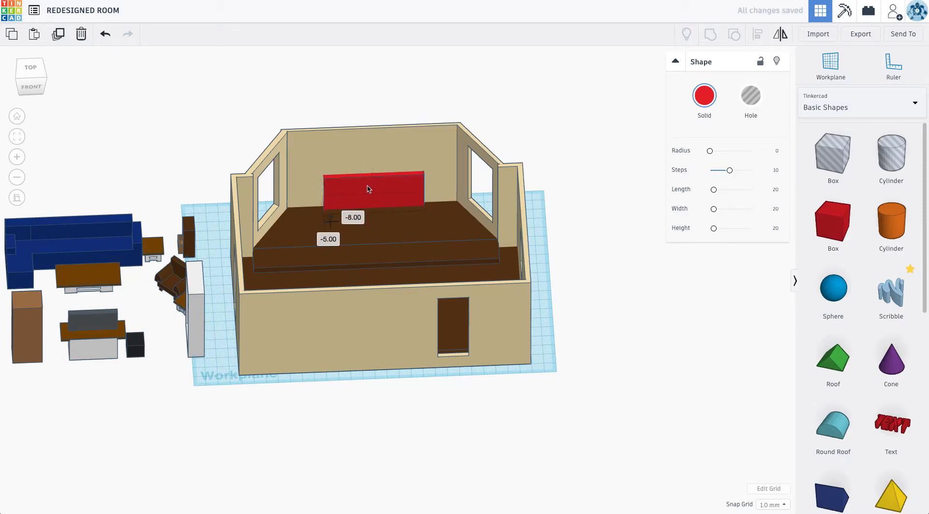
{"action": "left_click", "coordinate": [703, 94]}
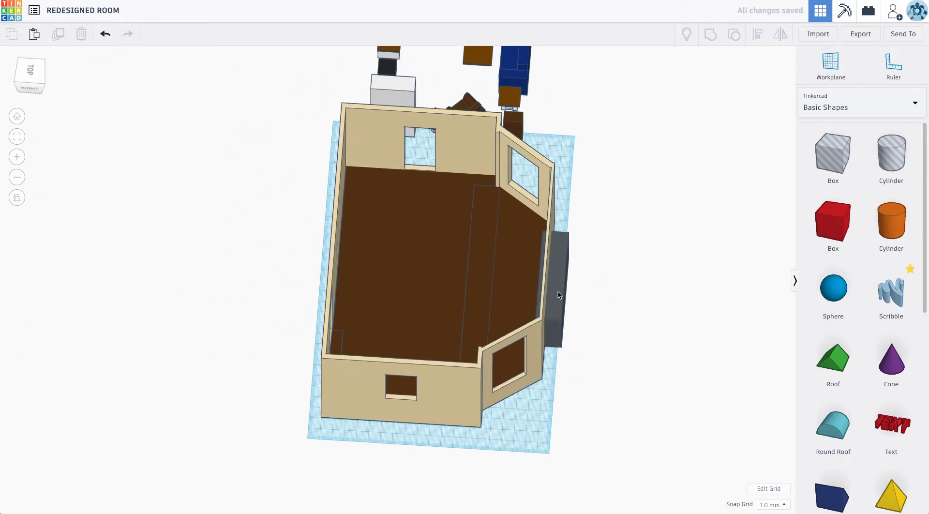
Step: Resize the dark grey fireplace boxes to widths 63 and 37
{"action": "left_click", "coordinate": [559, 290]}
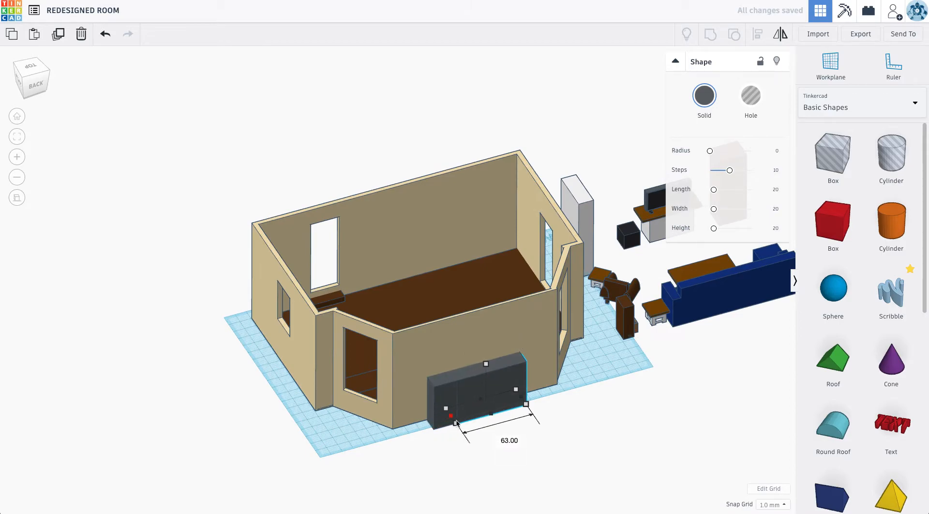
{"action": "left_click_drag", "start_coordinate": [525, 404], "coordinate": [499, 393]}
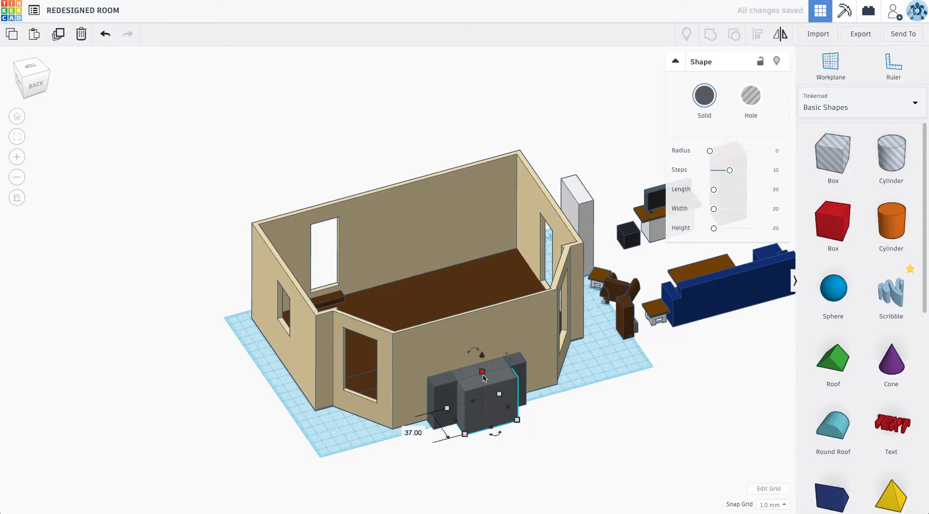
{"action": "left_click_drag", "start_coordinate": [482, 372], "coordinate": [482, 319]}
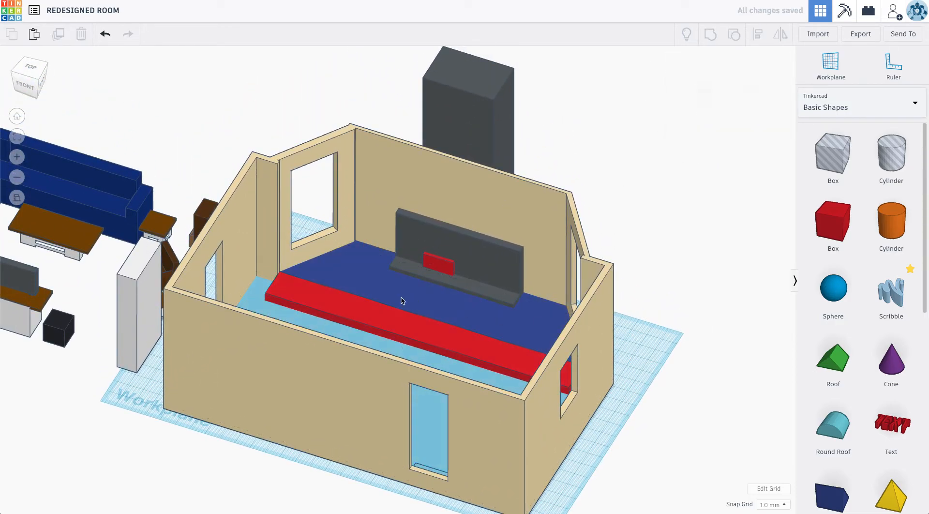
Step: Place a small red box on the fireplace hearth and resize it with its handles
{"action": "left_click", "coordinate": [402, 300]}
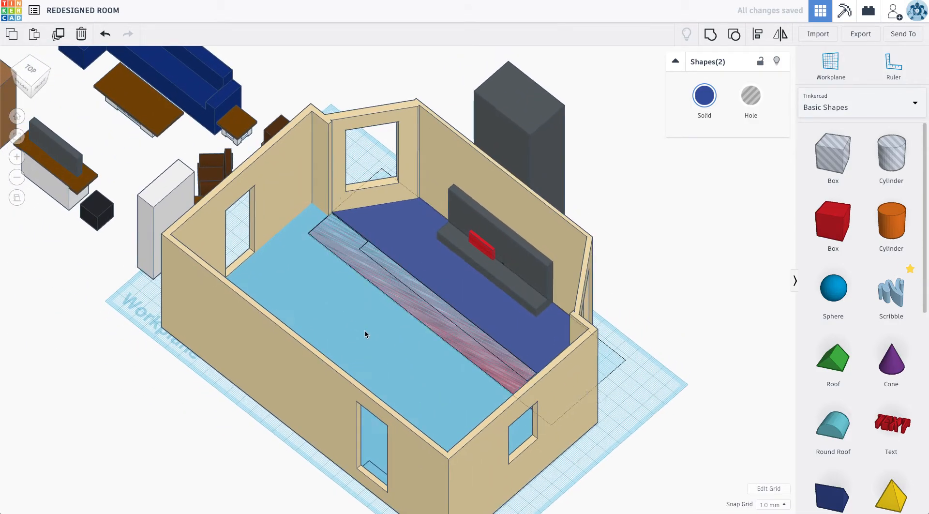
{"action": "left_click", "coordinate": [364, 334]}
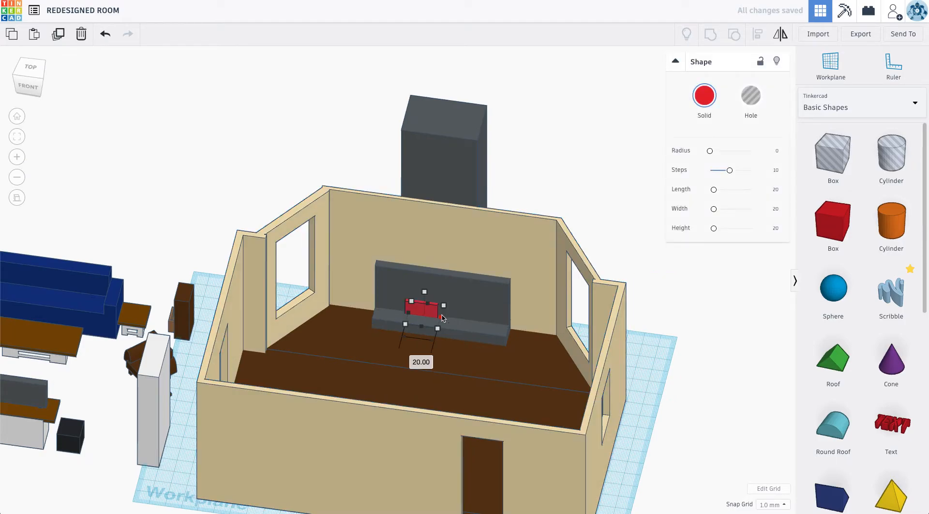
{"action": "left_click_drag", "start_coordinate": [443, 305], "coordinate": [482, 310]}
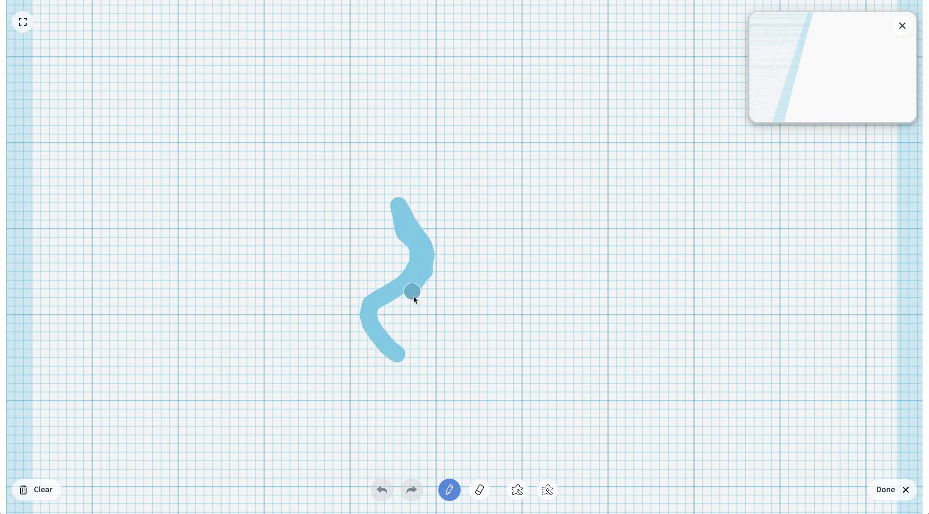
Step: Sketch three flame strokes in the Scribble editor and finish the drawing
{"action": "left_click_drag", "start_coordinate": [413, 290], "coordinate": [552, 335]}
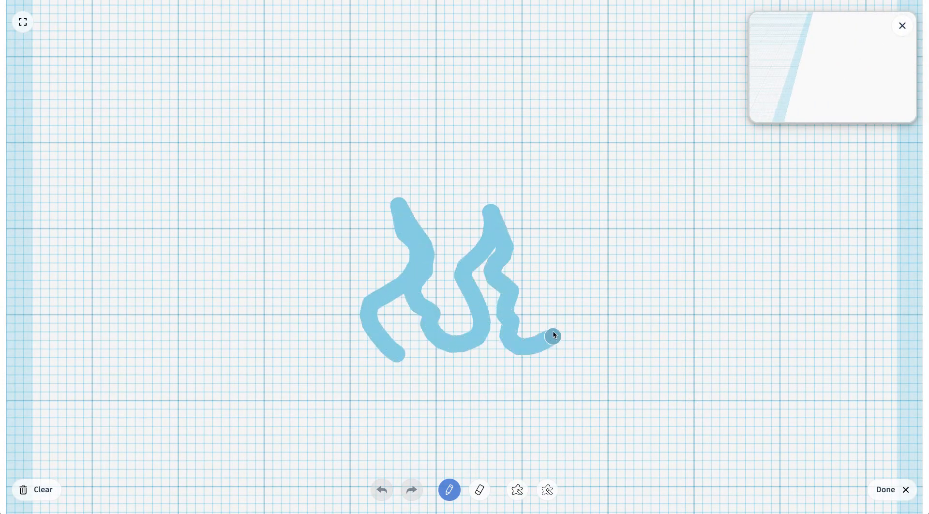
{"action": "left_click_drag", "start_coordinate": [551, 336], "coordinate": [420, 348]}
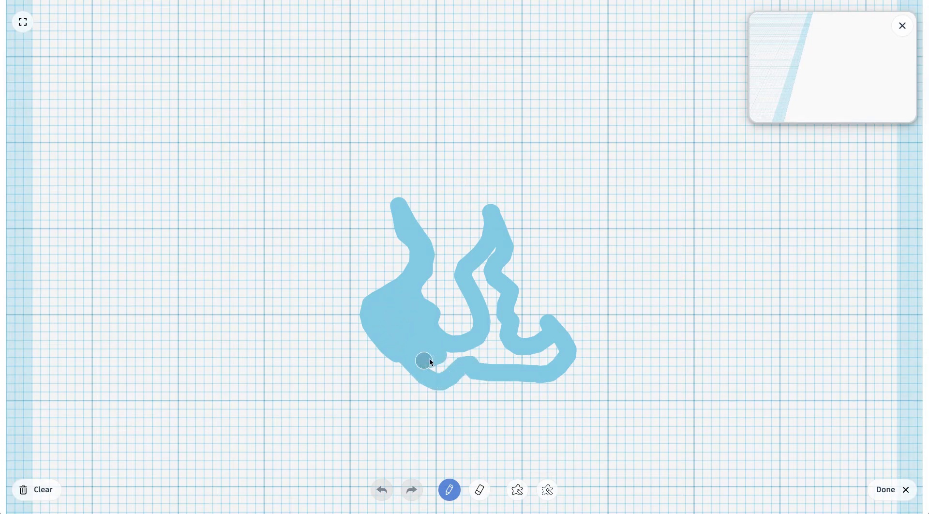
{"action": "left_click_drag", "start_coordinate": [425, 361], "coordinate": [549, 344]}
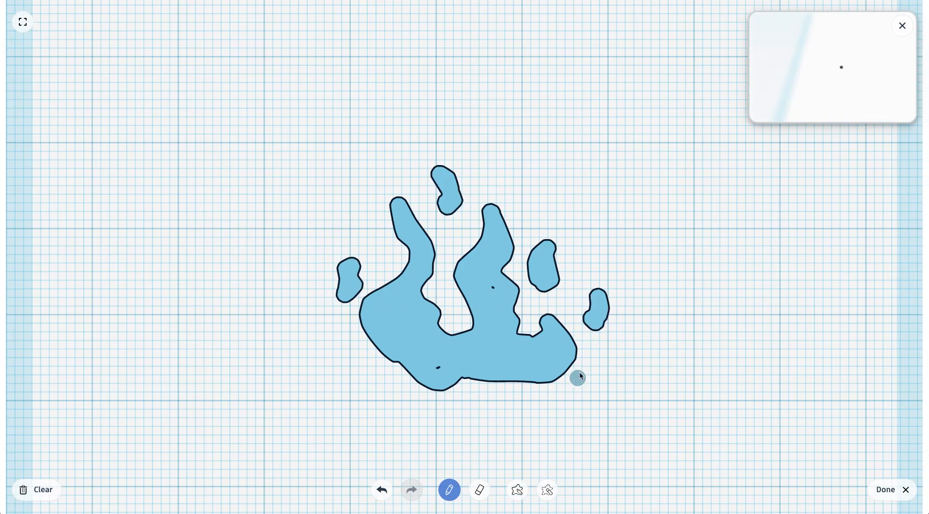
{"action": "left_click", "coordinate": [884, 489]}
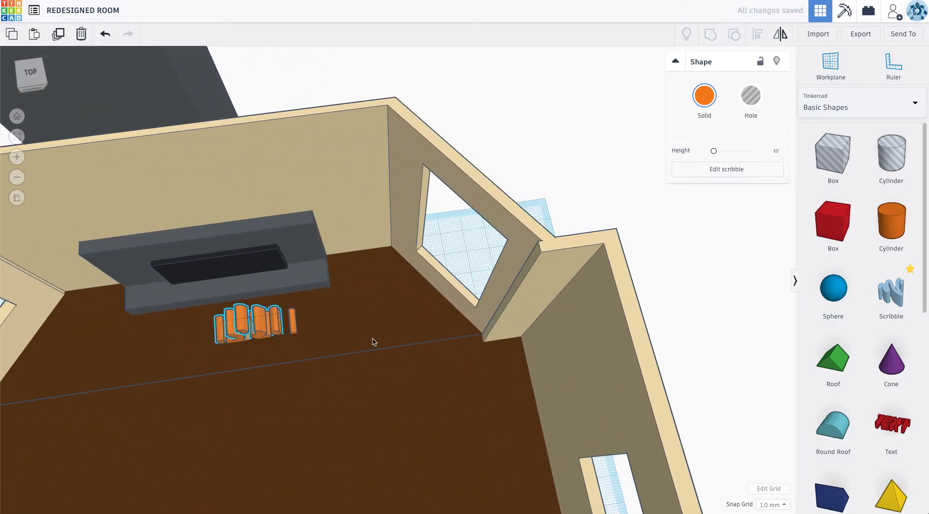
Step: Move the orange flame into the fireplace opening and adjust the grey hearth piece's height
{"action": "left_click_drag", "start_coordinate": [373, 341], "coordinate": [335, 280]}
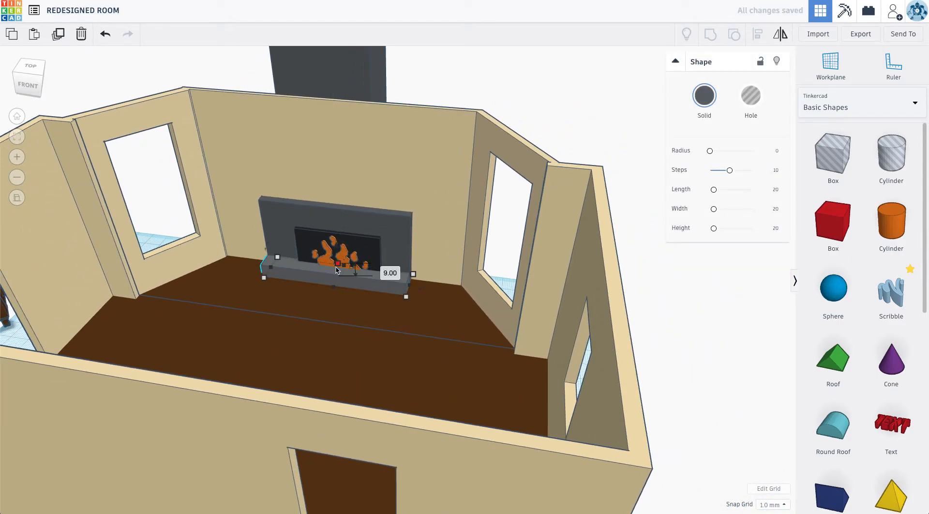
{"action": "left_click_drag", "start_coordinate": [337, 261], "coordinate": [337, 270]}
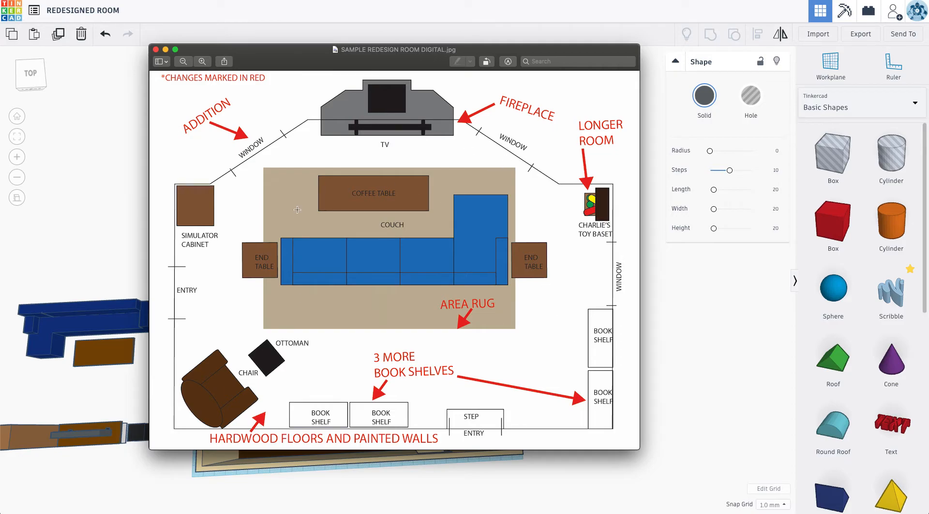
{"action": "mouse_move", "coordinate": [502, 268]}
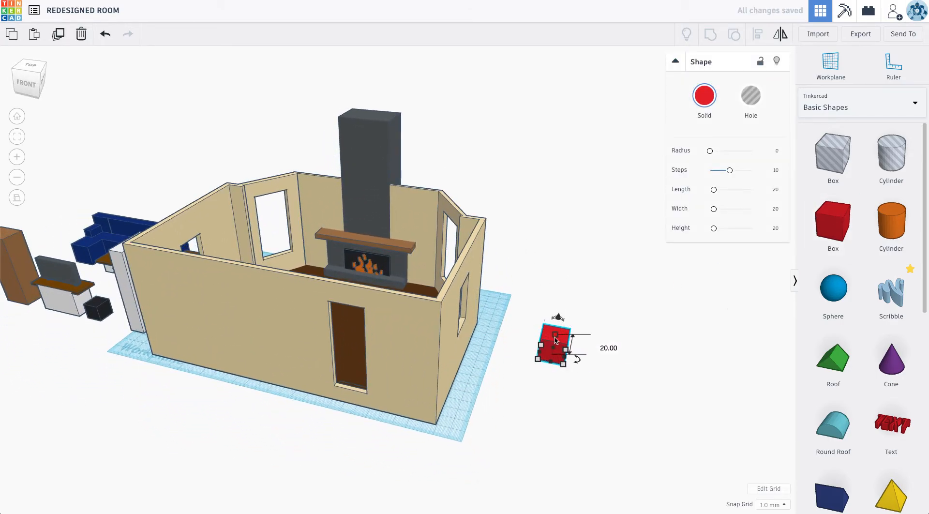
Step: Move a new box onto the room floor as a rug and colour it tan
{"action": "left_click_drag", "start_coordinate": [557, 361], "coordinate": [745, 471]}
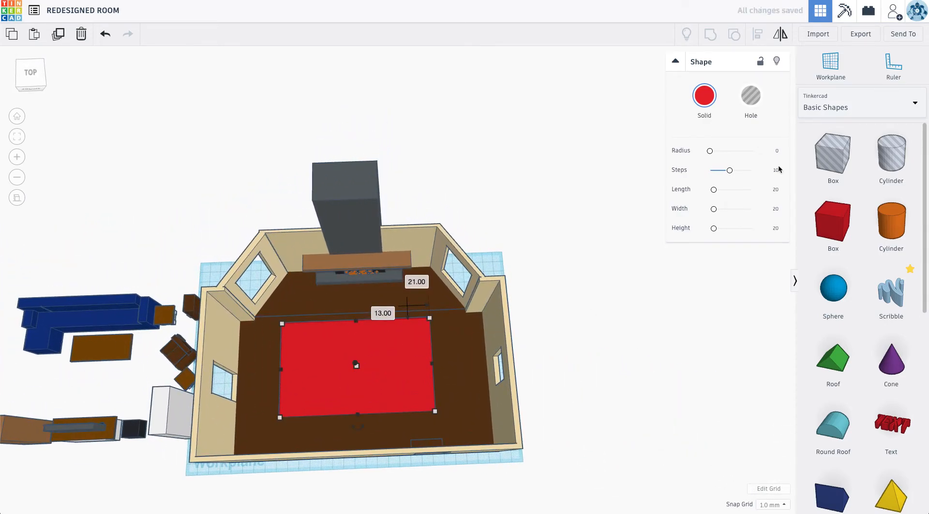
{"action": "left_click", "coordinate": [704, 95]}
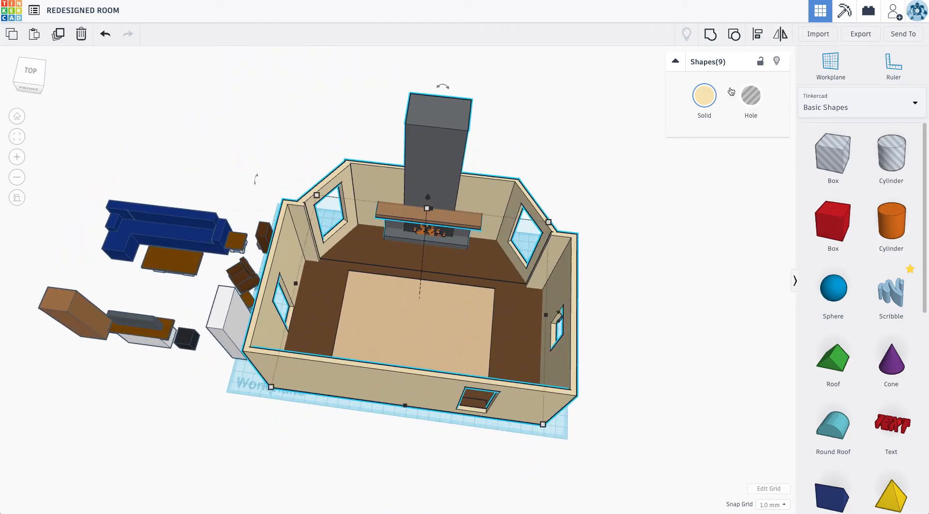
{"action": "left_click", "coordinate": [550, 200]}
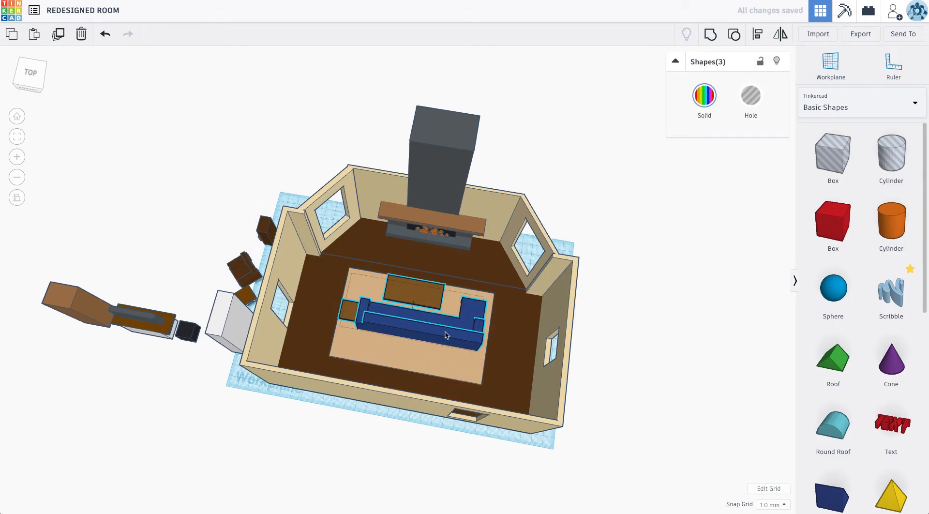
Step: Shift the couch and coffee table onto the rug, then pick up an end table
{"action": "left_click_drag", "start_coordinate": [446, 335], "coordinate": [438, 324]}
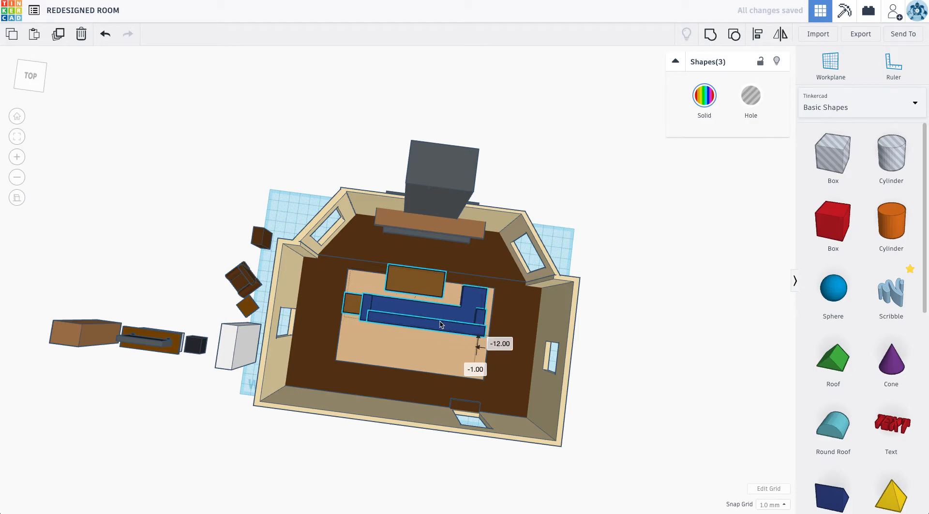
{"action": "left_click", "coordinate": [157, 274]}
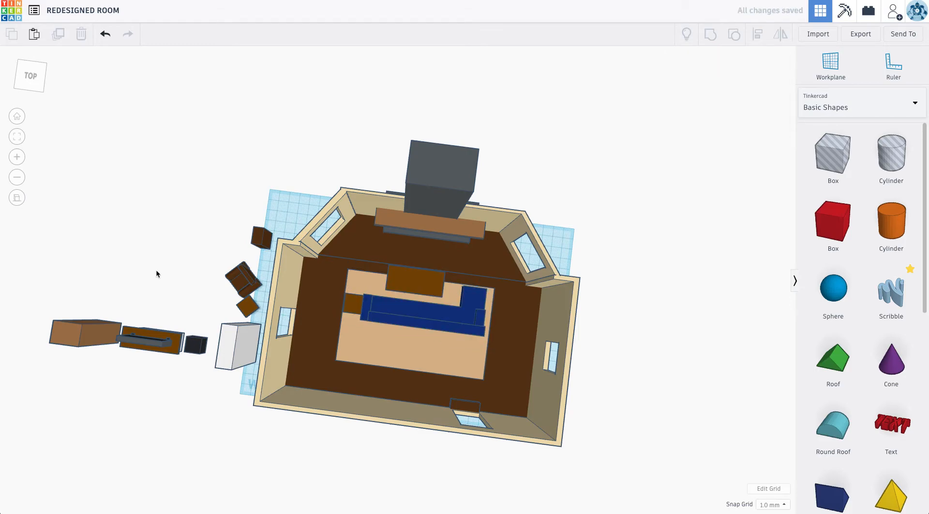
{"action": "mouse_move", "coordinate": [244, 316]}
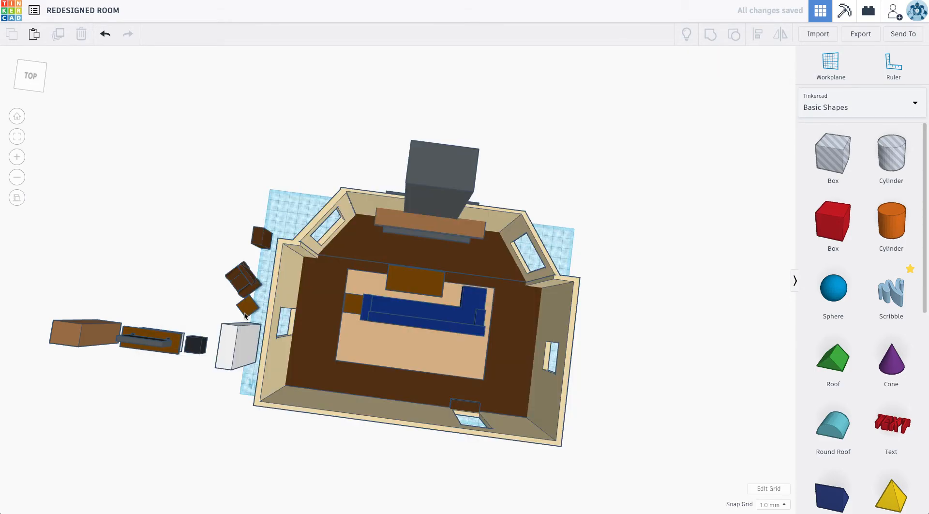
{"action": "left_click", "coordinate": [353, 302]}
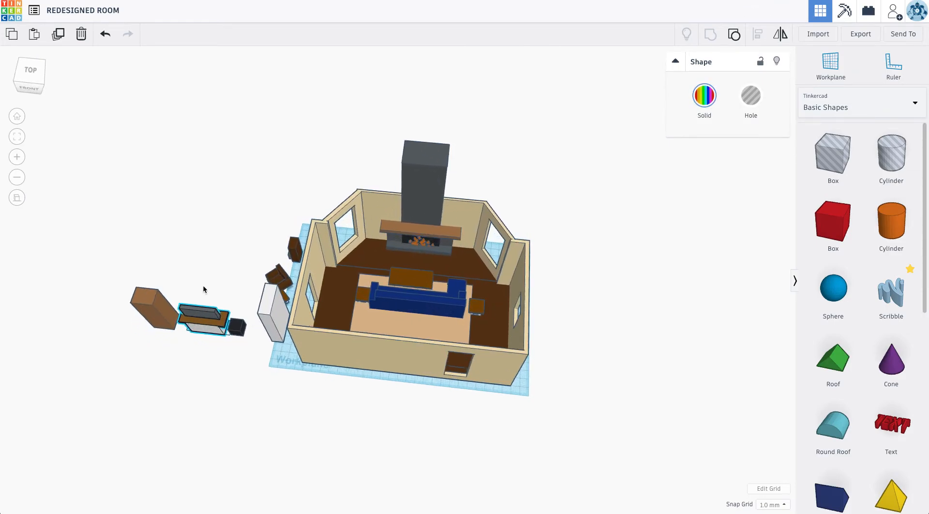
Step: Bring the TV and cabinet into view and rotate the TV upright
{"action": "left_click_drag", "start_coordinate": [204, 311], "coordinate": [431, 258]}
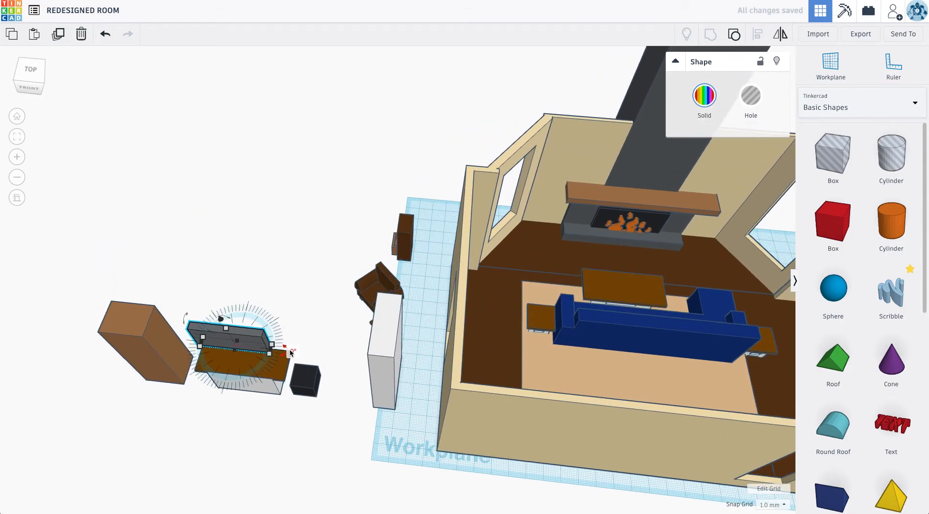
{"action": "left_click_drag", "start_coordinate": [290, 350], "coordinate": [217, 326]}
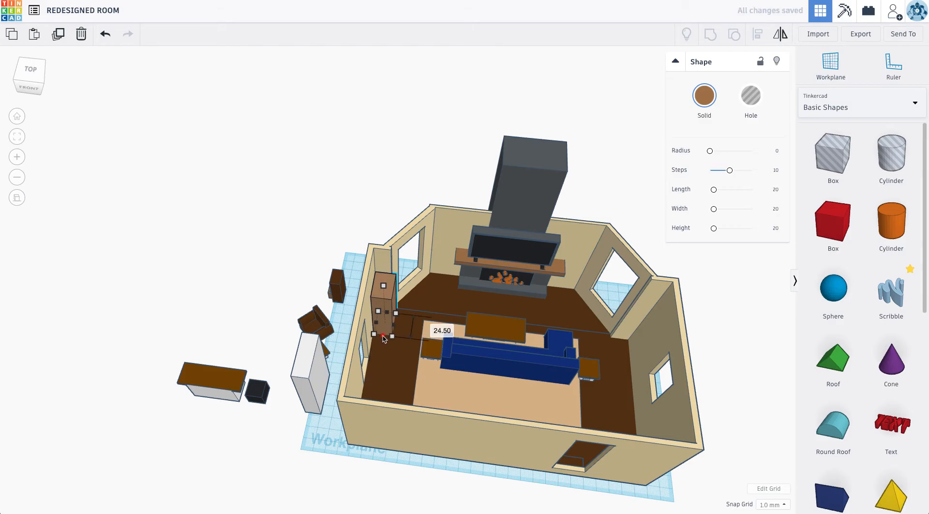
{"action": "mouse_move", "coordinate": [330, 266]}
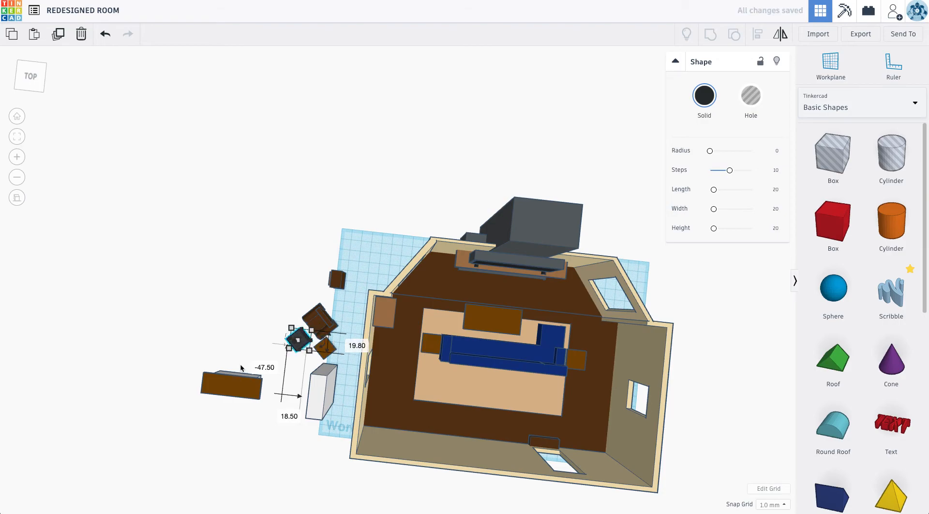
Step: Drag the ottoman out from the edge toward the room interior
{"action": "left_click_drag", "start_coordinate": [299, 338], "coordinate": [400, 360]}
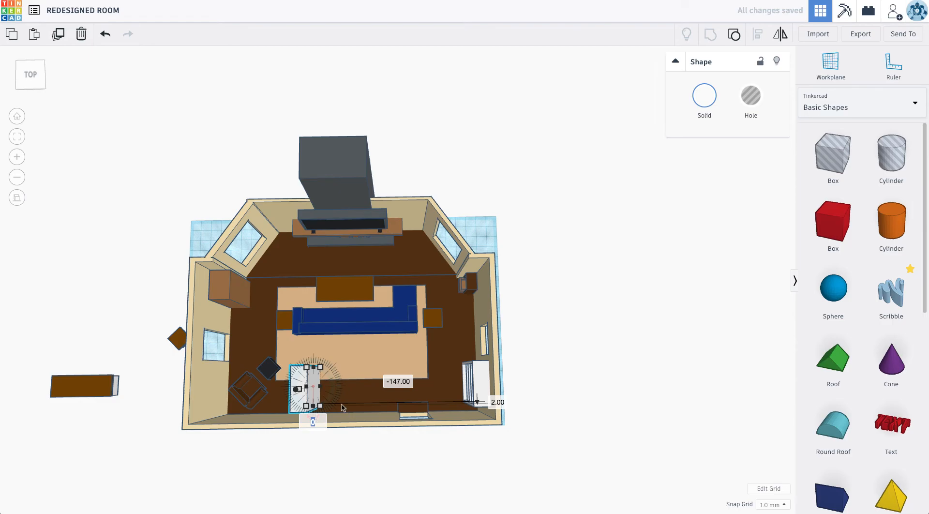
Step: Move a white bookshelf to the front wall, rotate it 90°, and slide it into place
{"action": "left_click_drag", "start_coordinate": [318, 366], "coordinate": [332, 385]}
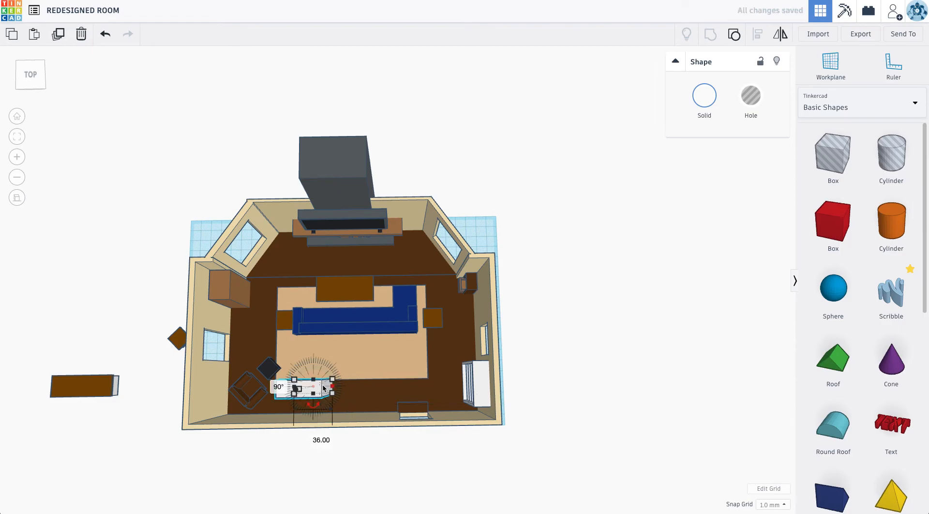
{"action": "left_click_drag", "start_coordinate": [320, 388], "coordinate": [296, 409]}
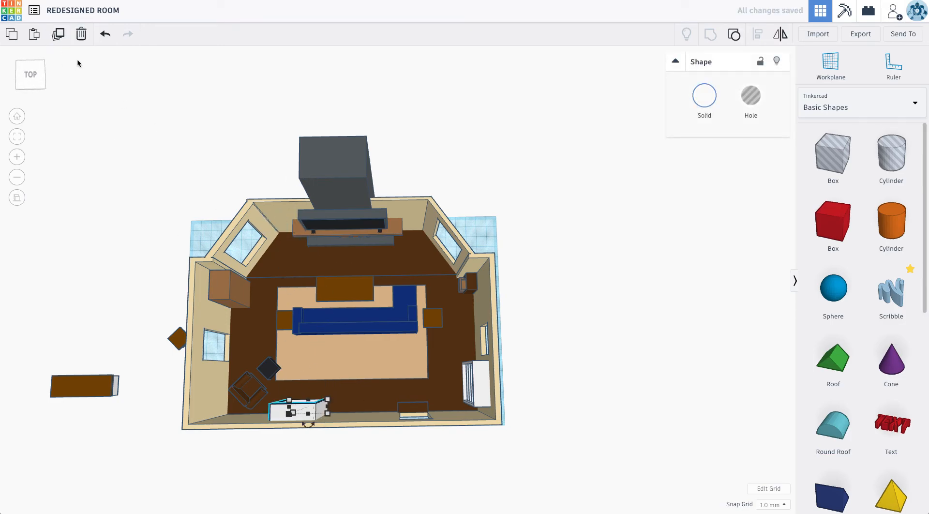
{"action": "left_click_drag", "start_coordinate": [299, 409], "coordinate": [341, 408]}
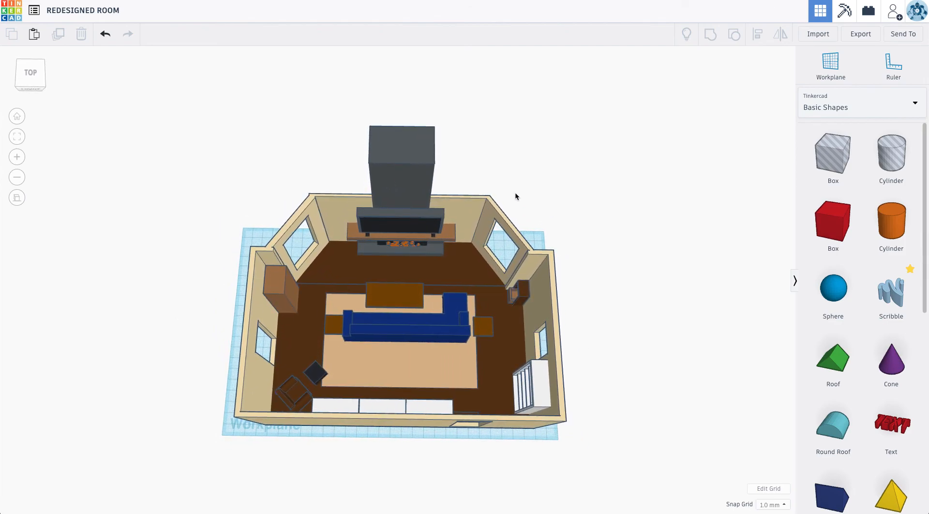
Step: Orbit the view slightly for a full overview of the finished room
{"action": "left_click_drag", "start_coordinate": [515, 196], "coordinate": [506, 192]}
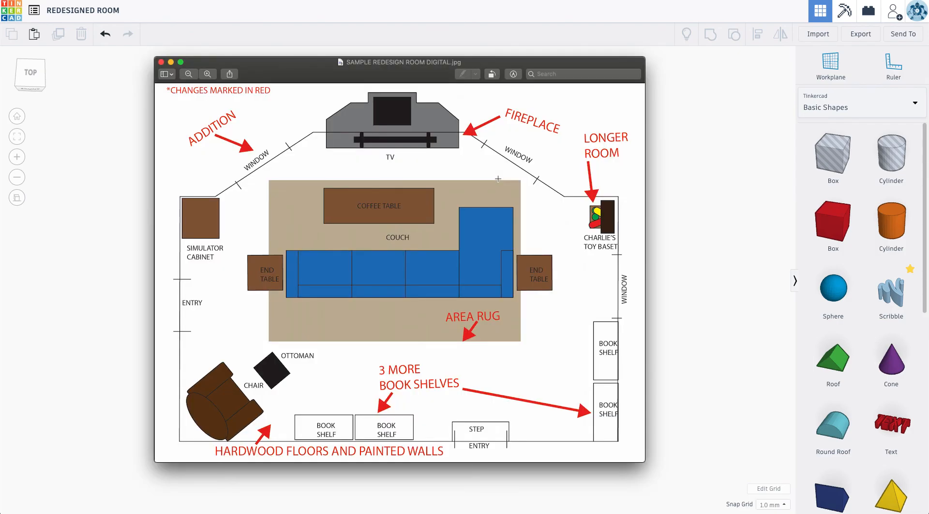
{"action": "mouse_move", "coordinate": [494, 179]}
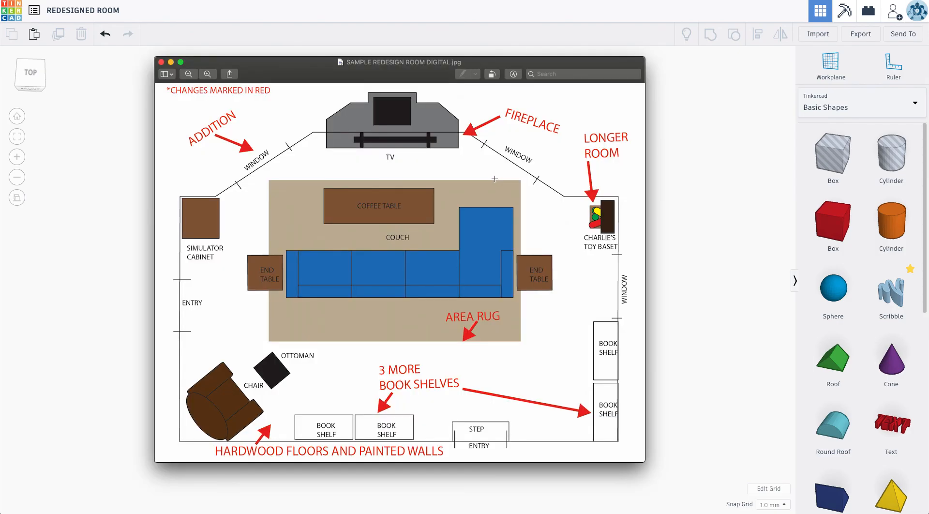